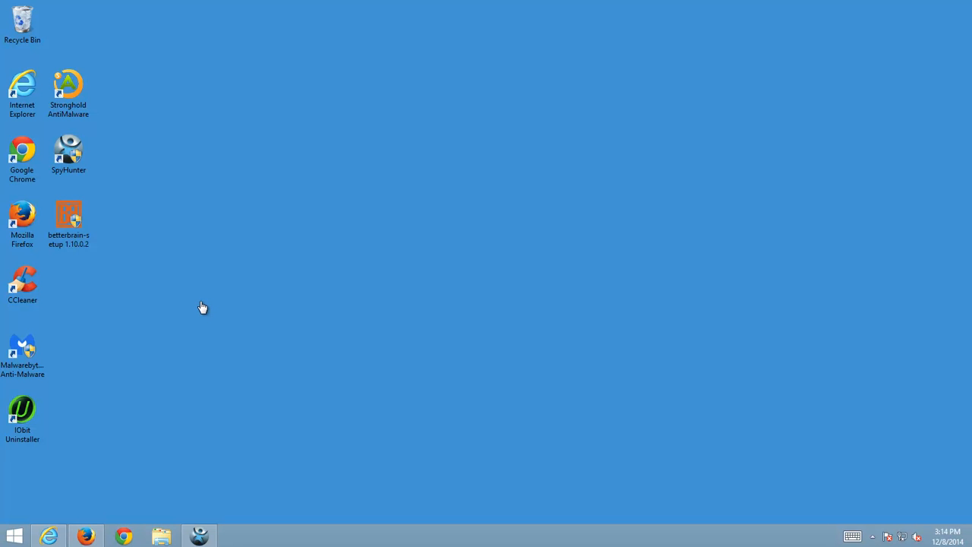
{"action": "mouse_move", "coordinate": [166, 297]}
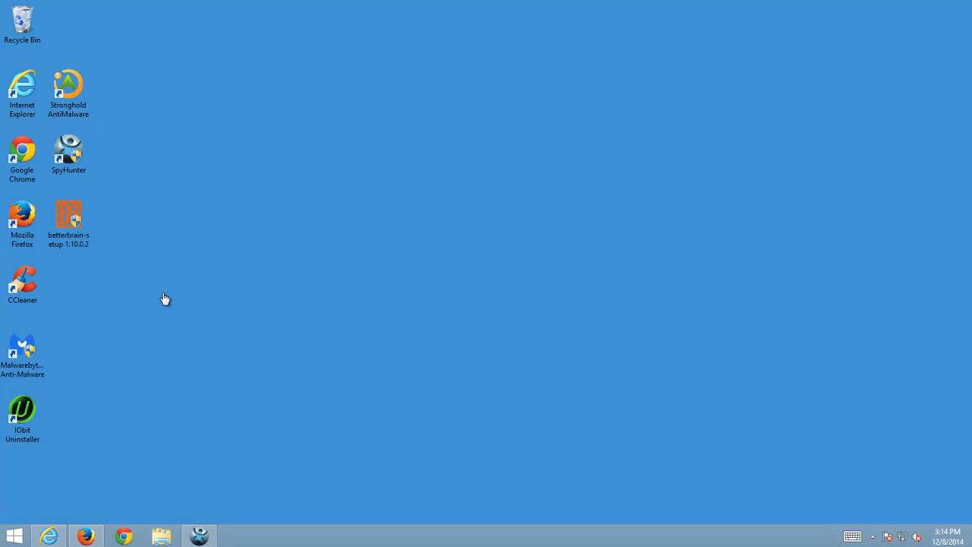
{"action": "mouse_move", "coordinate": [179, 313]}
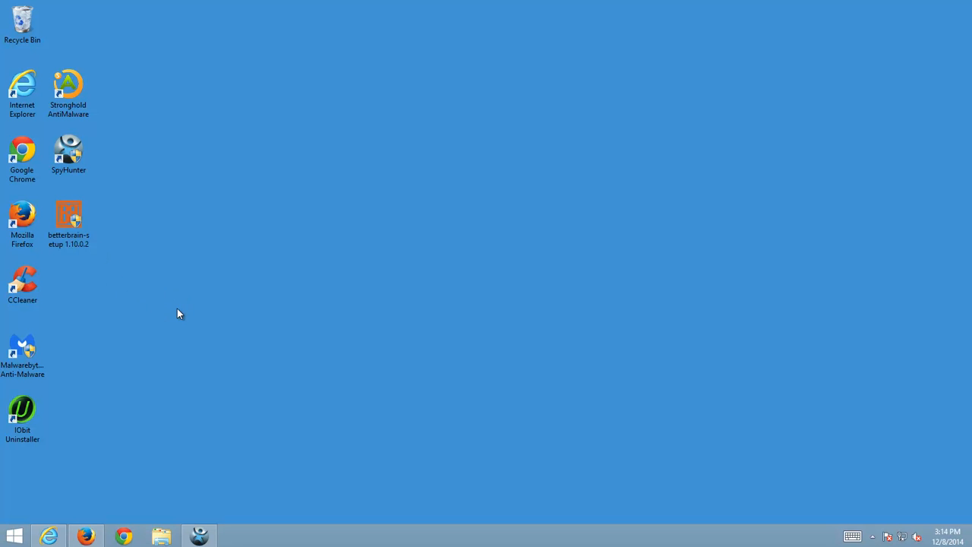
Step: Launch Internet Explorer from the desktop, loading the Wikipedia Adware article
{"action": "left_click", "coordinate": [68, 216]}
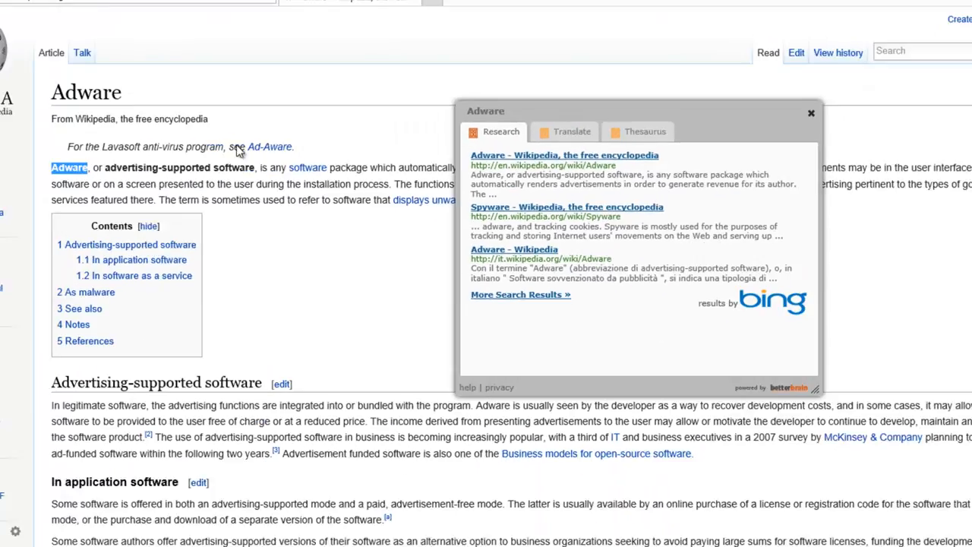
Step: Trigger the BetterBrain word-lookup pop-up on 'Adware', view its Thesaurus results, then close the pop-ups
{"action": "left_click", "coordinate": [810, 113]}
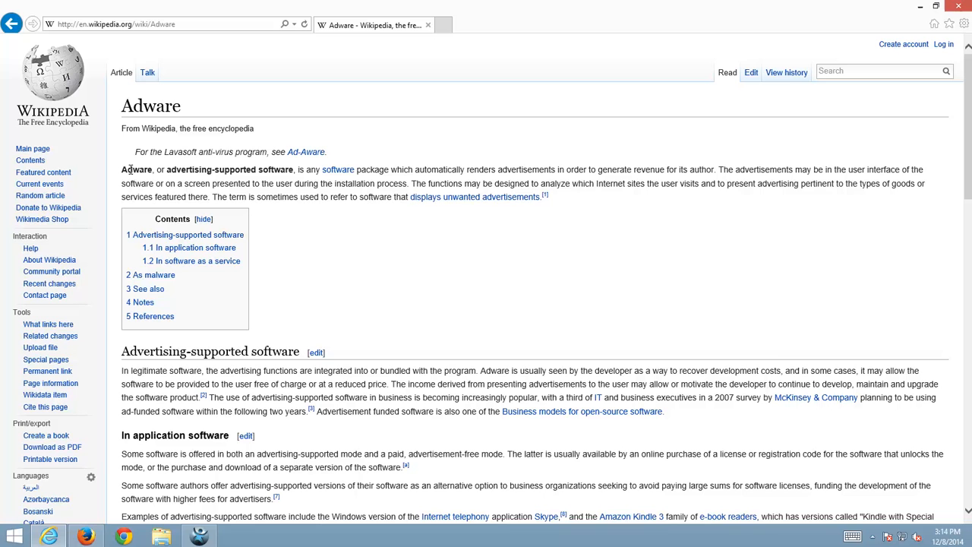
{"action": "double_click", "coordinate": [136, 170]}
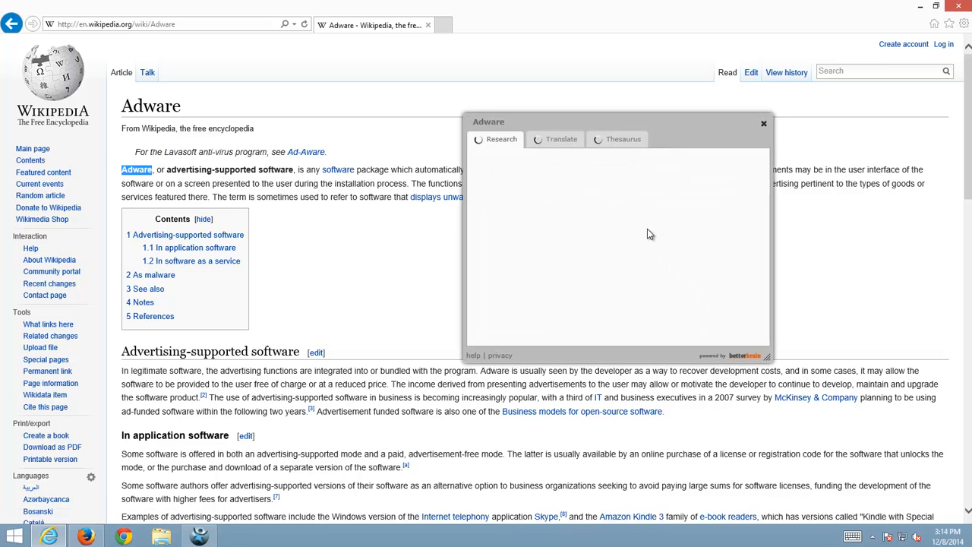
{"action": "left_click", "coordinate": [623, 140]}
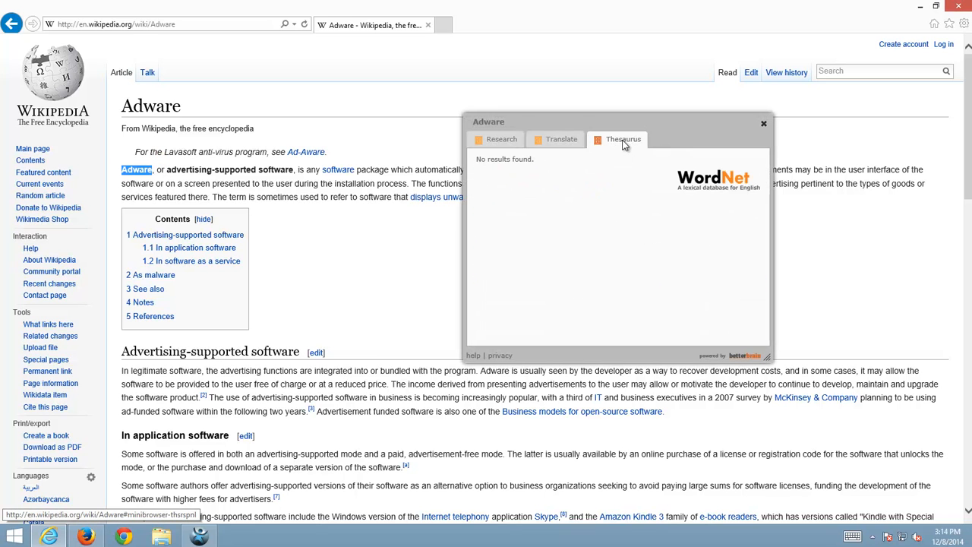
{"action": "left_click", "coordinate": [501, 140]}
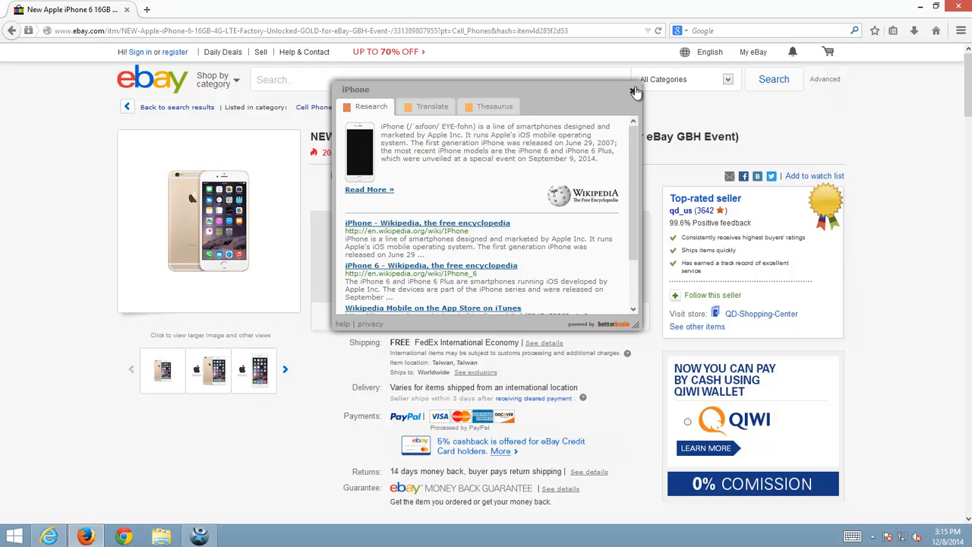
{"action": "left_click", "coordinate": [634, 91]}
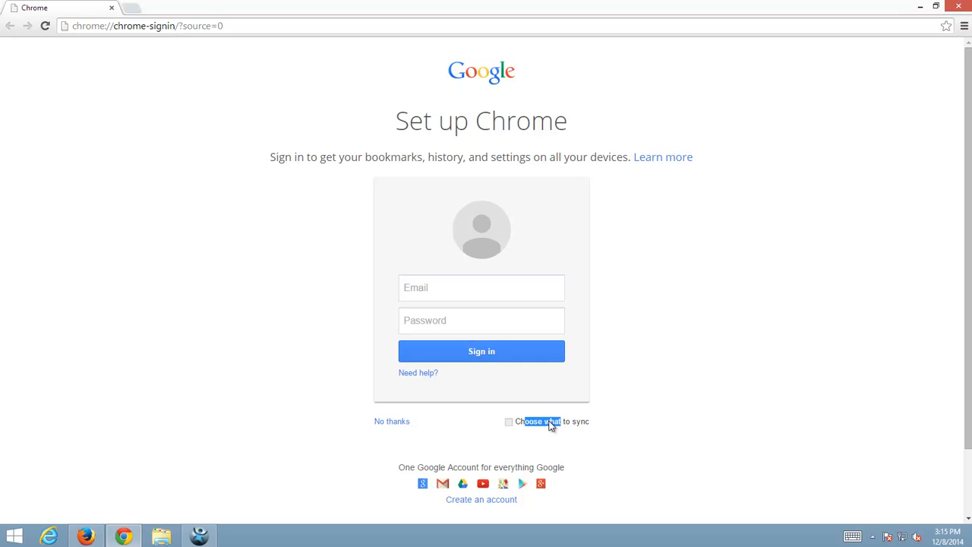
Step: Show Chrome's Settings and installed Extensions list from the main menu
{"action": "right_click", "coordinate": [541, 422]}
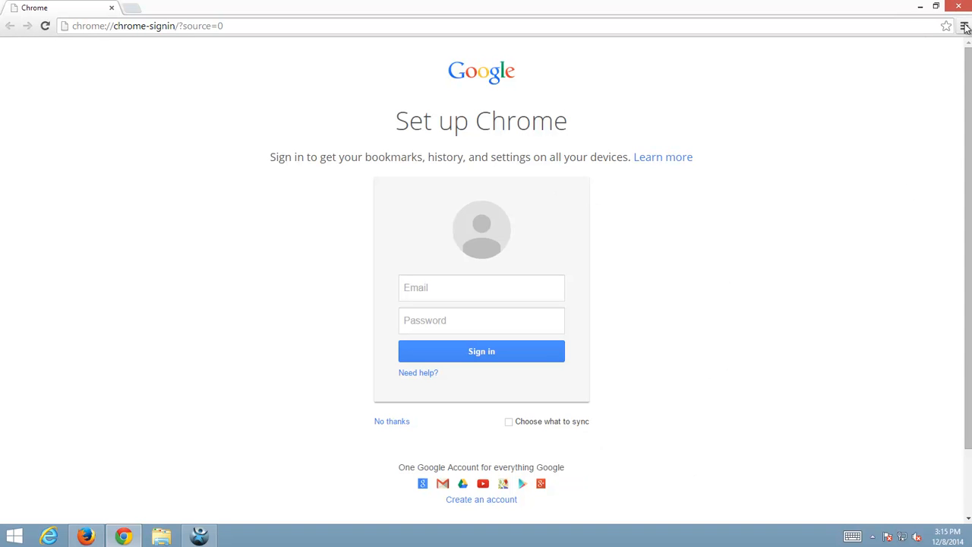
{"action": "left_click", "coordinate": [965, 25]}
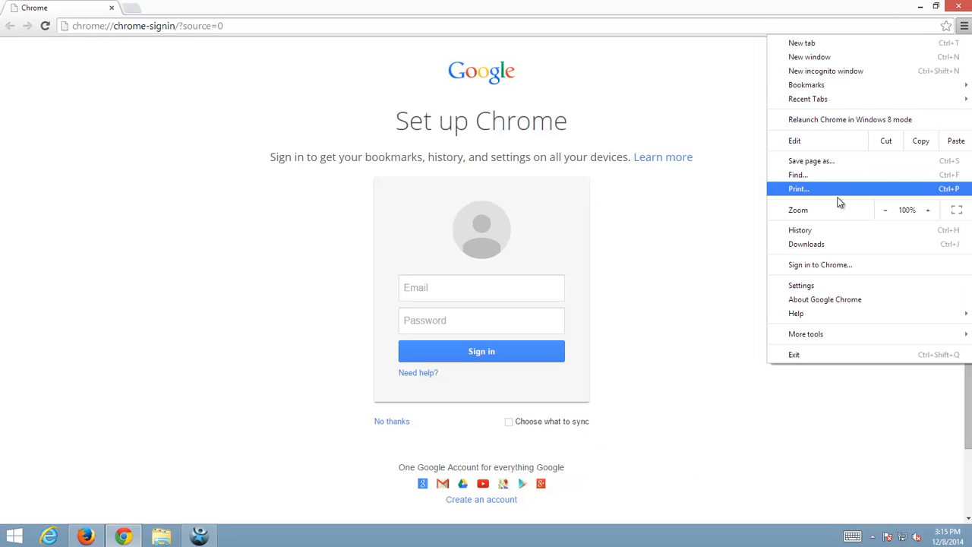
{"action": "mouse_move", "coordinate": [820, 265]}
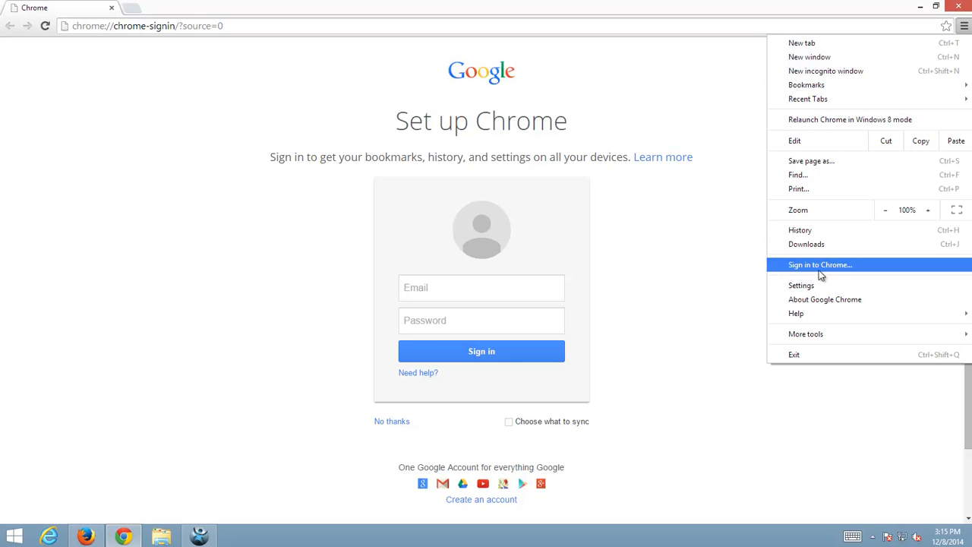
{"action": "left_click", "coordinate": [802, 286]}
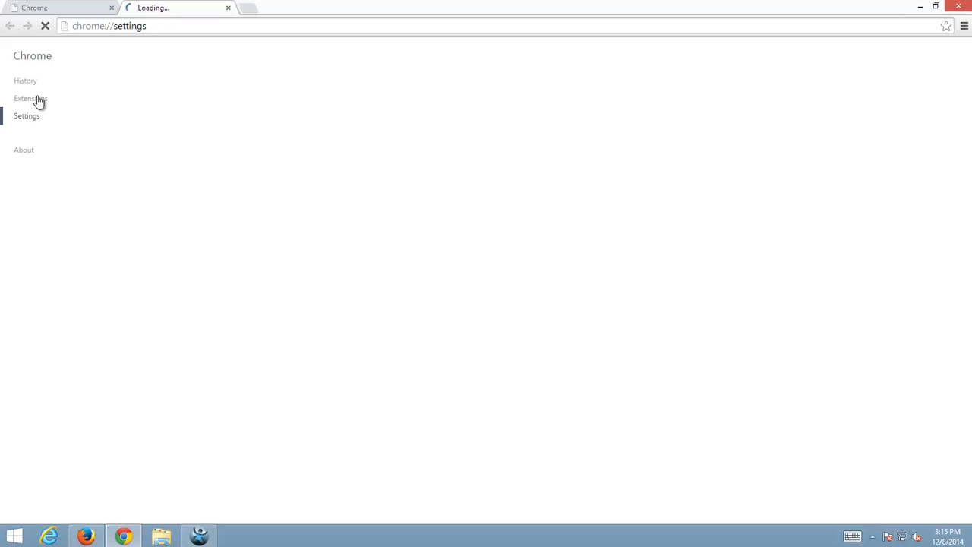
{"action": "left_click", "coordinate": [30, 97]}
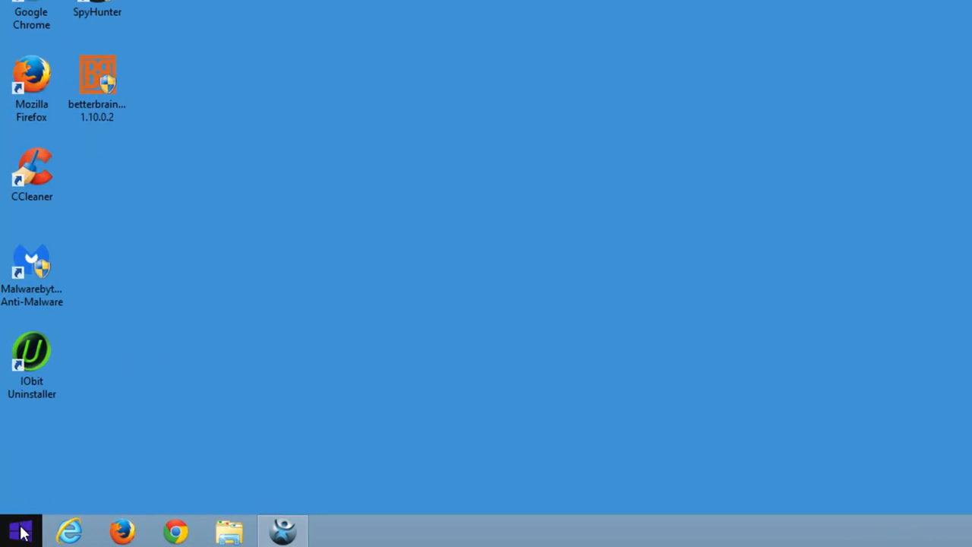
Step: Reach Control Panel's Uninstall a program list via the Start quick links, in Category view
{"action": "right_click", "coordinate": [22, 532]}
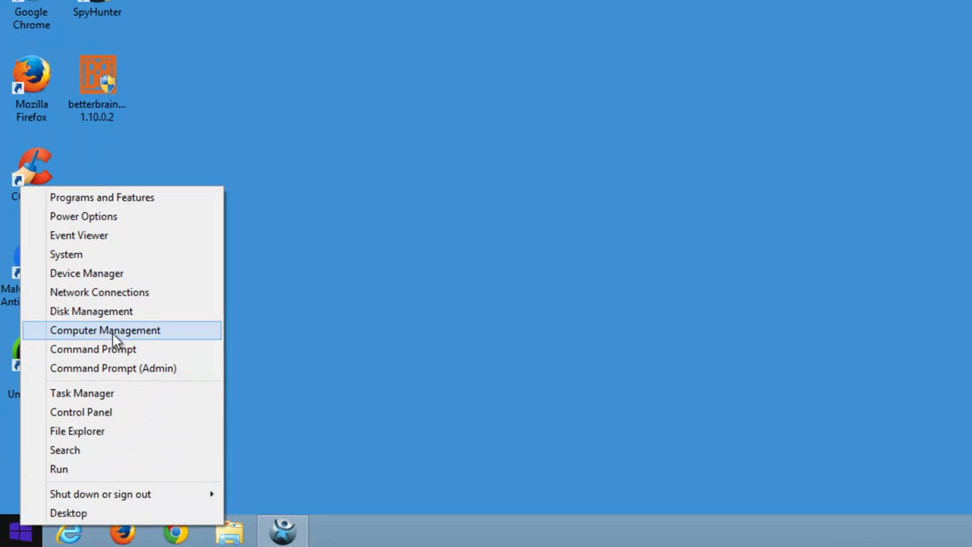
{"action": "mouse_move", "coordinate": [102, 198]}
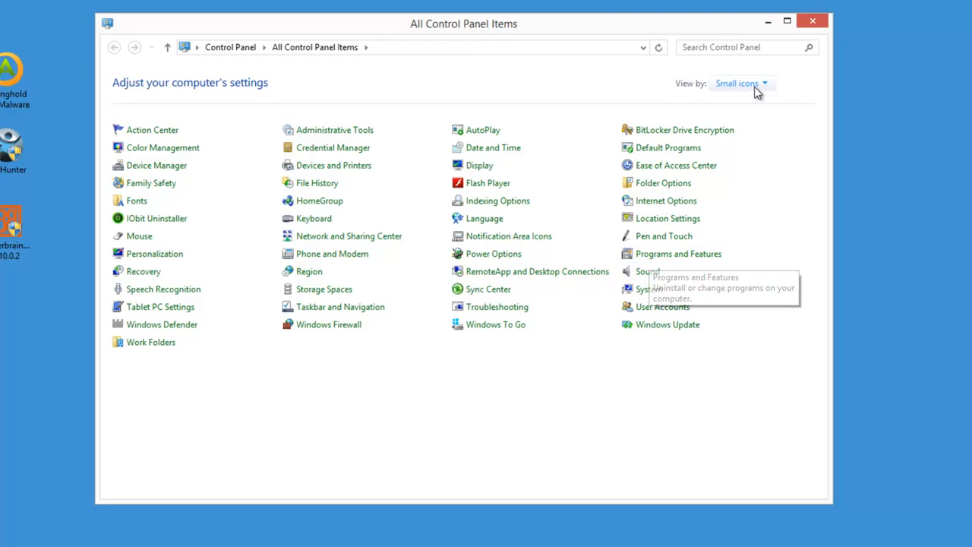
{"action": "left_click", "coordinate": [737, 82]}
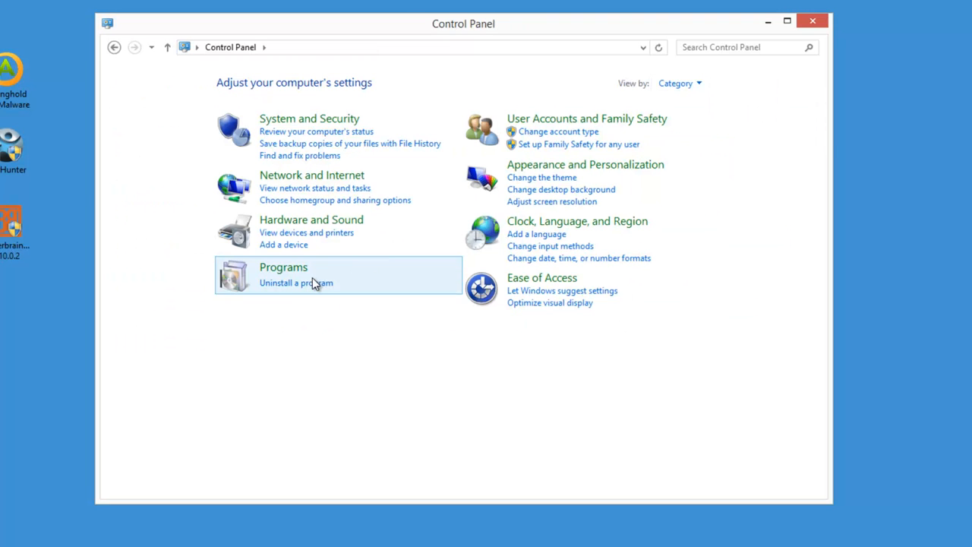
{"action": "left_click", "coordinate": [282, 267]}
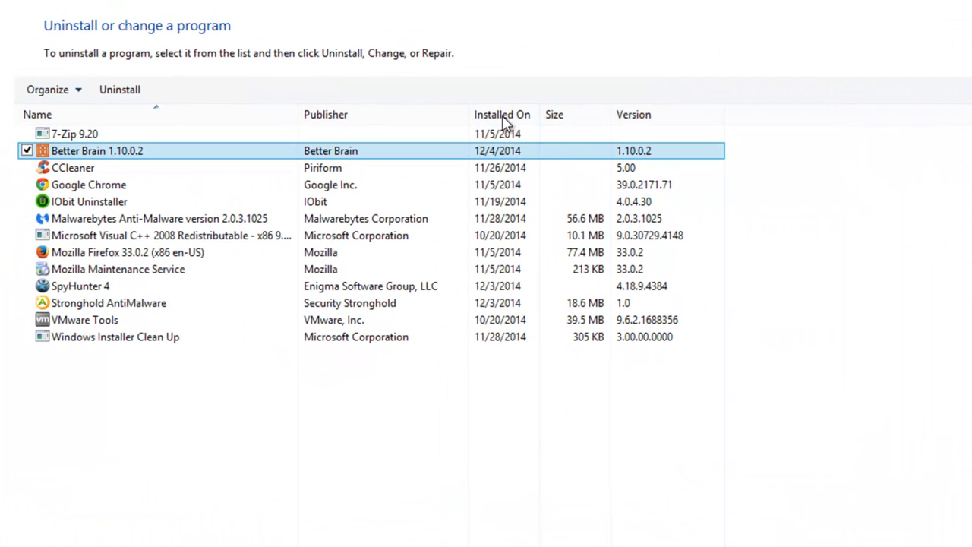
Step: Sort programs by Installed On and start uninstalling Better Brain 1.10.0.2
{"action": "left_click", "coordinate": [501, 114]}
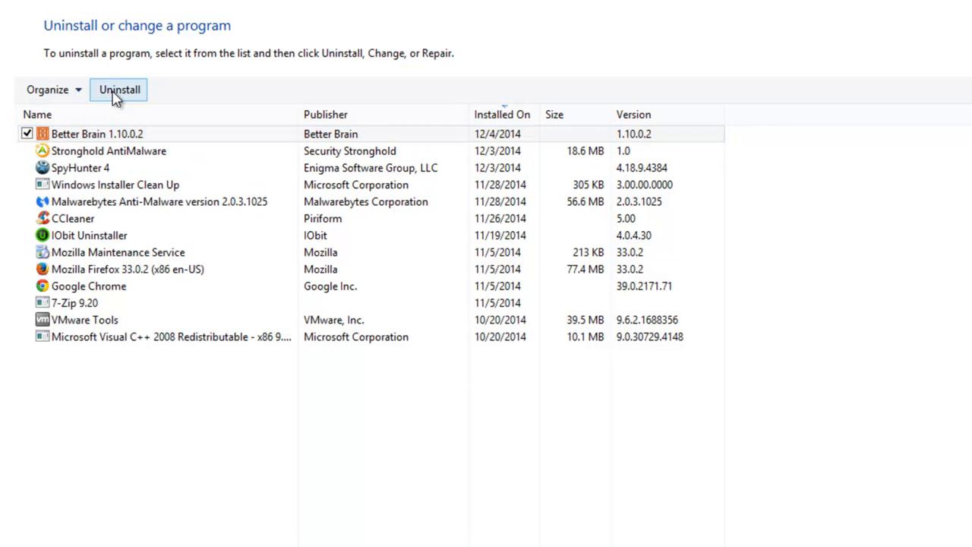
{"action": "left_click", "coordinate": [84, 319]}
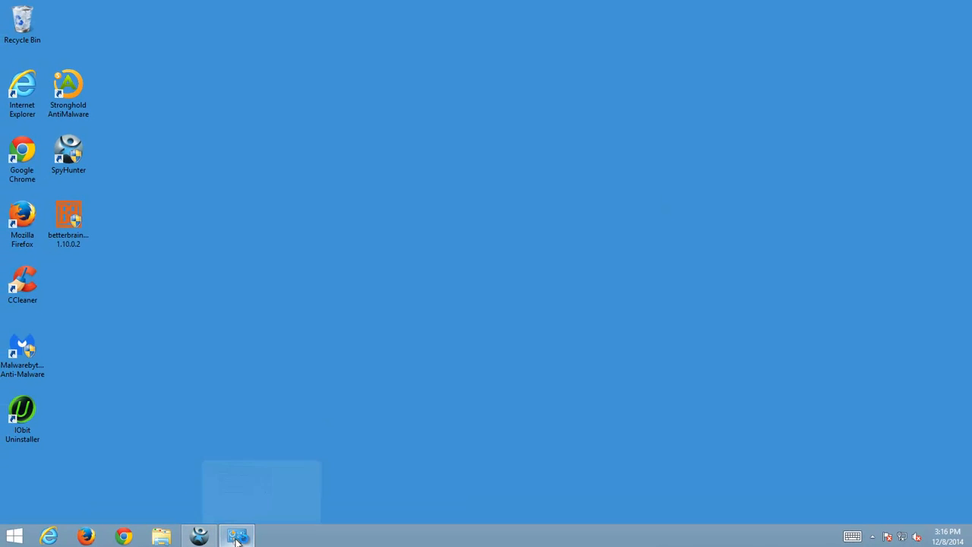
{"action": "left_click", "coordinate": [237, 536]}
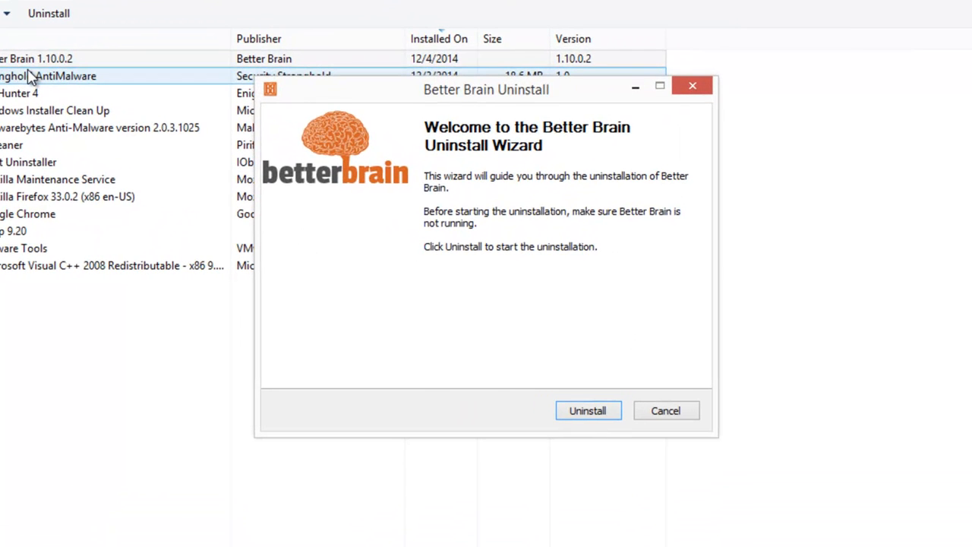
{"action": "mouse_move", "coordinate": [295, 290]}
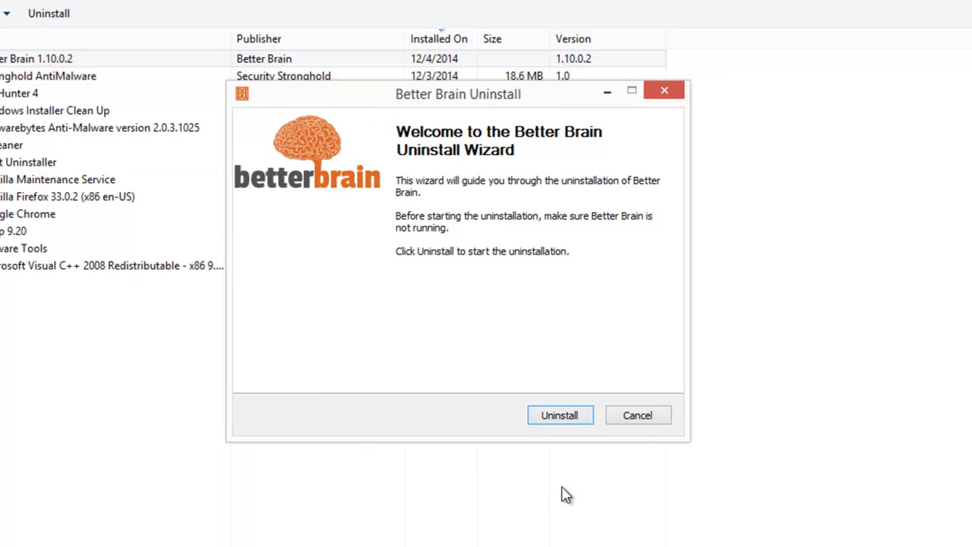
Step: Run the Better Brain uninstallation and finish the wizard
{"action": "left_click", "coordinate": [558, 415]}
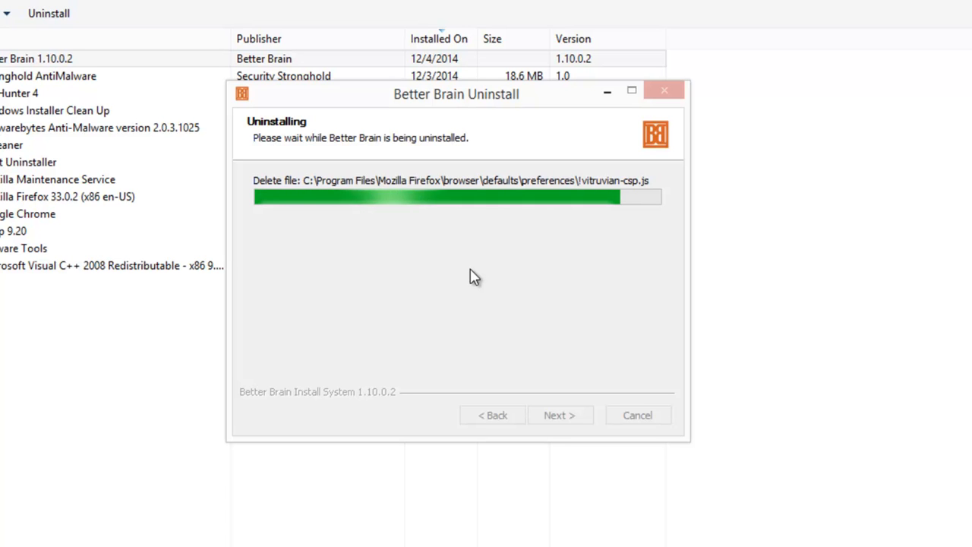
{"action": "mouse_move", "coordinate": [501, 348]}
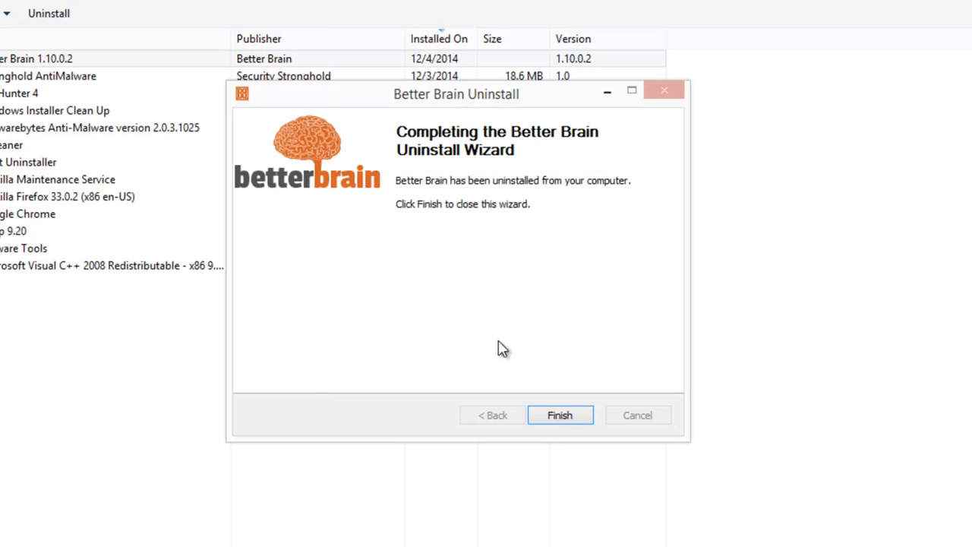
{"action": "left_click", "coordinate": [559, 415]}
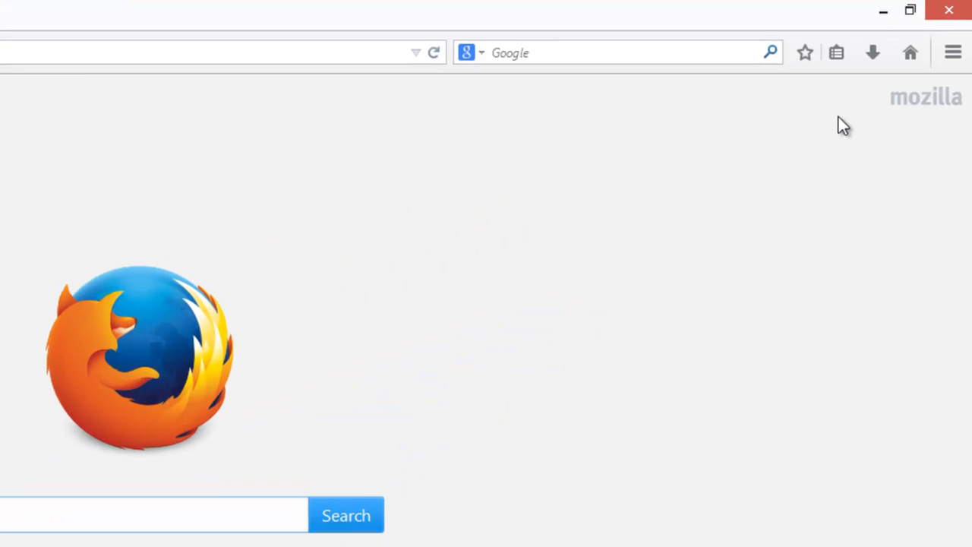
Step: Check Firefox's Add-ons Manager for extensions, then close the browser and both tabs
{"action": "left_click", "coordinate": [953, 51]}
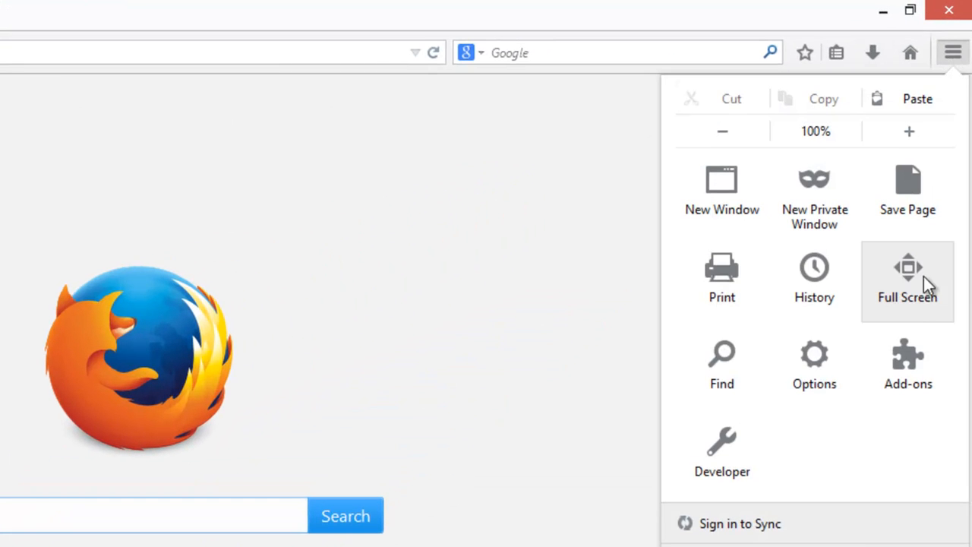
{"action": "left_click", "coordinate": [908, 364]}
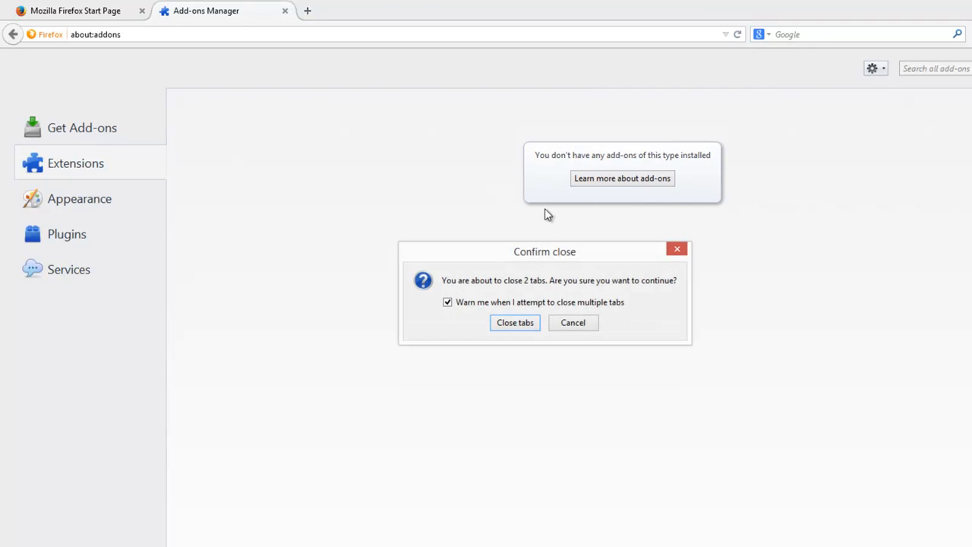
{"action": "left_click", "coordinate": [572, 322]}
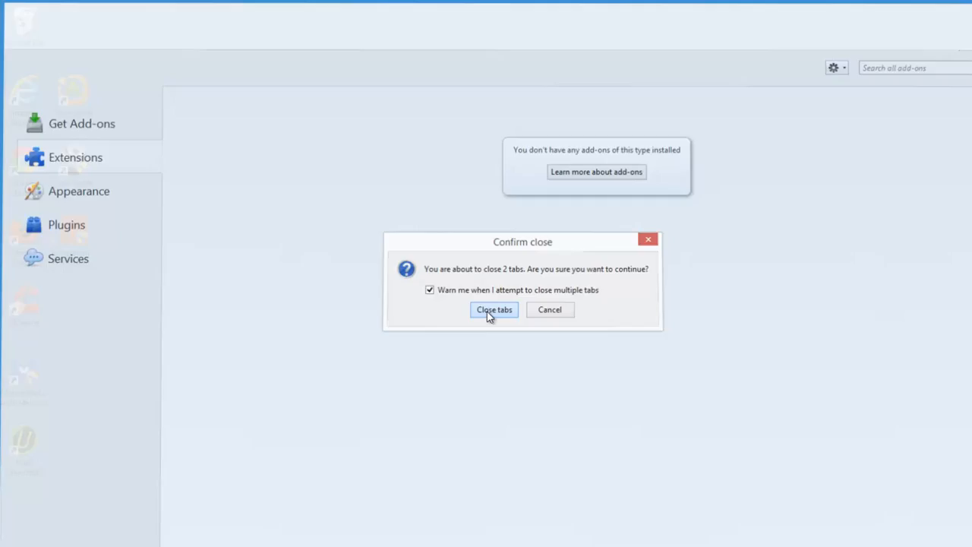
{"action": "left_click", "coordinate": [494, 310]}
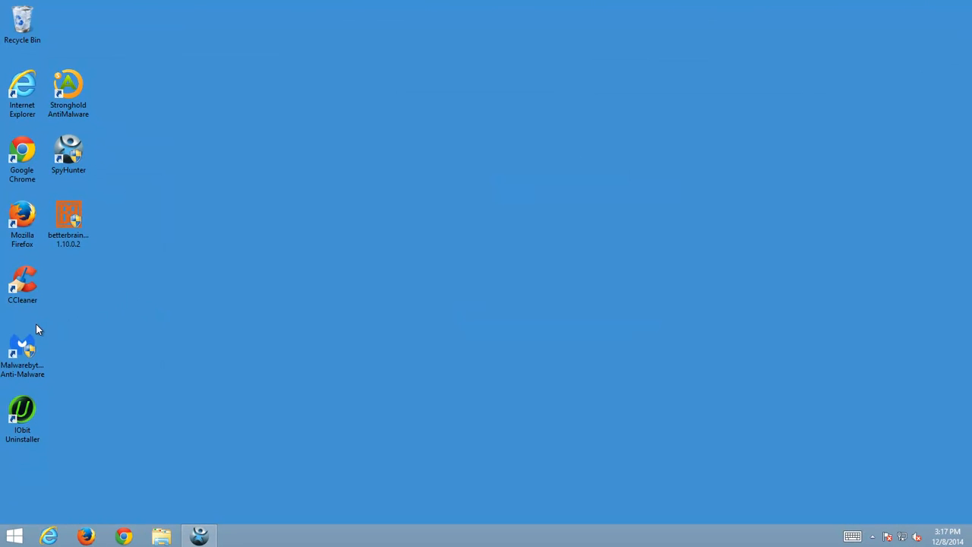
{"action": "mouse_move", "coordinate": [53, 359]}
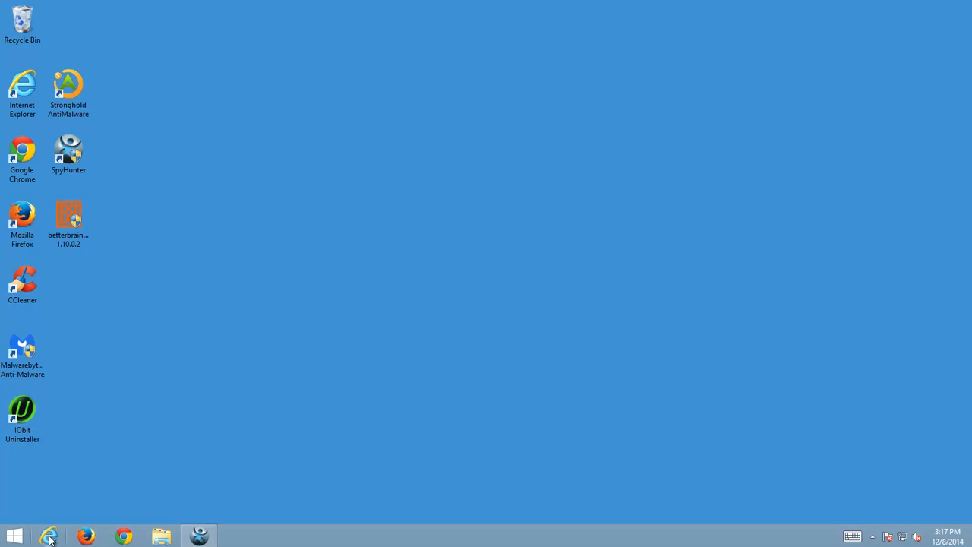
{"action": "mouse_move", "coordinate": [48, 536]}
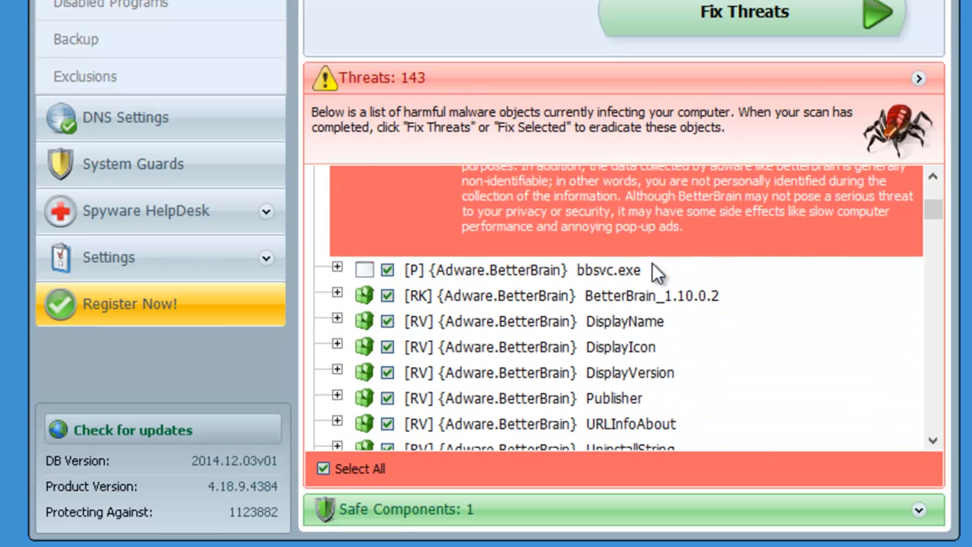
Step: Scroll SpyHunter's threats list to the Adware.BetterBrain entry with 120 infections, then close SpyHunter
{"action": "scroll", "scroll_direction": "down", "scroll_amount": 3}
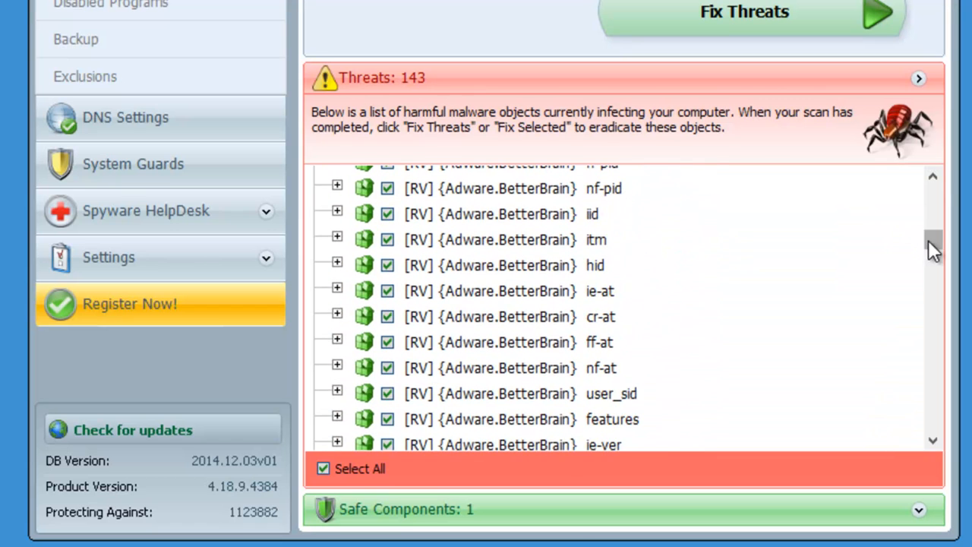
{"action": "left_click_drag", "start_coordinate": [932, 250], "coordinate": [933, 382]}
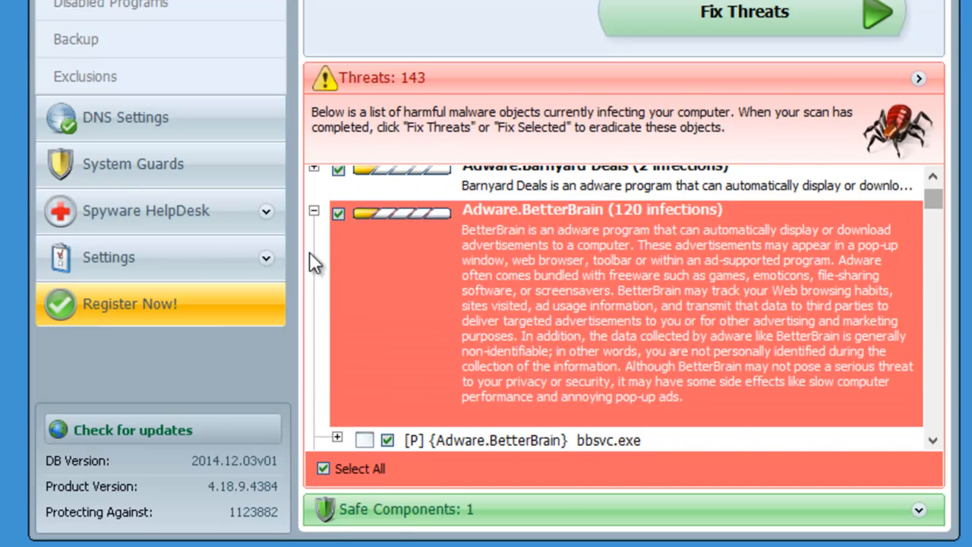
{"action": "left_click", "coordinate": [313, 211]}
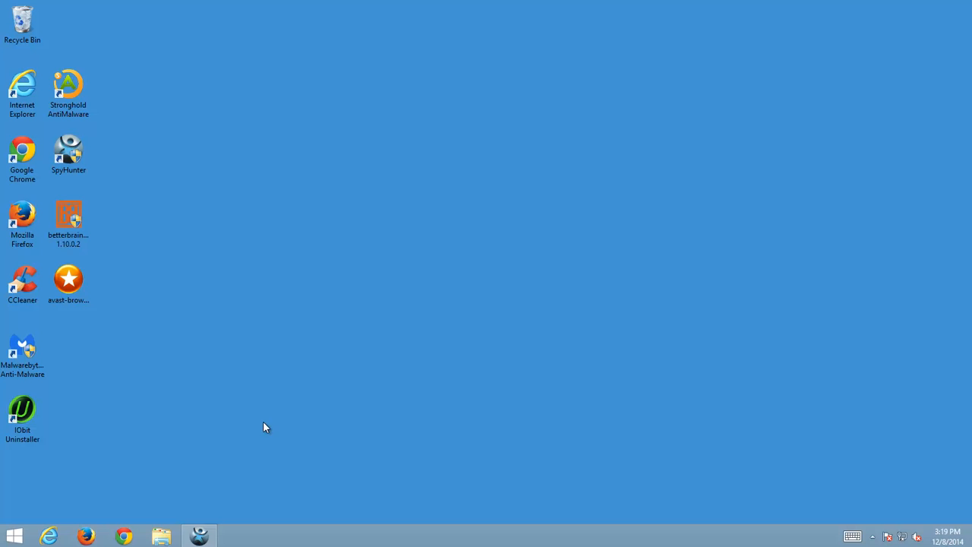
{"action": "mouse_move", "coordinate": [191, 483]}
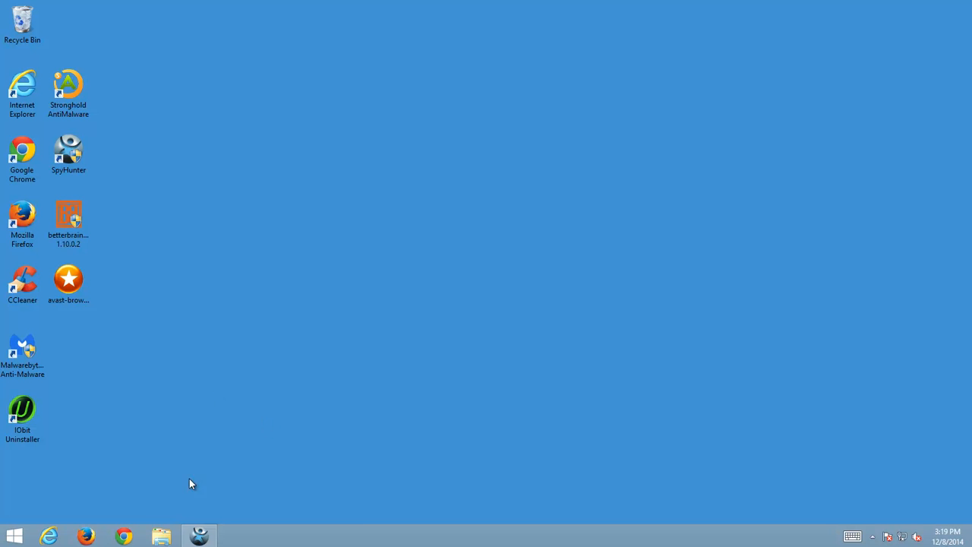
Step: Show Stronghold's scan results and expand Adware.BetterBrain (40) to list its file locations
{"action": "left_click", "coordinate": [872, 536]}
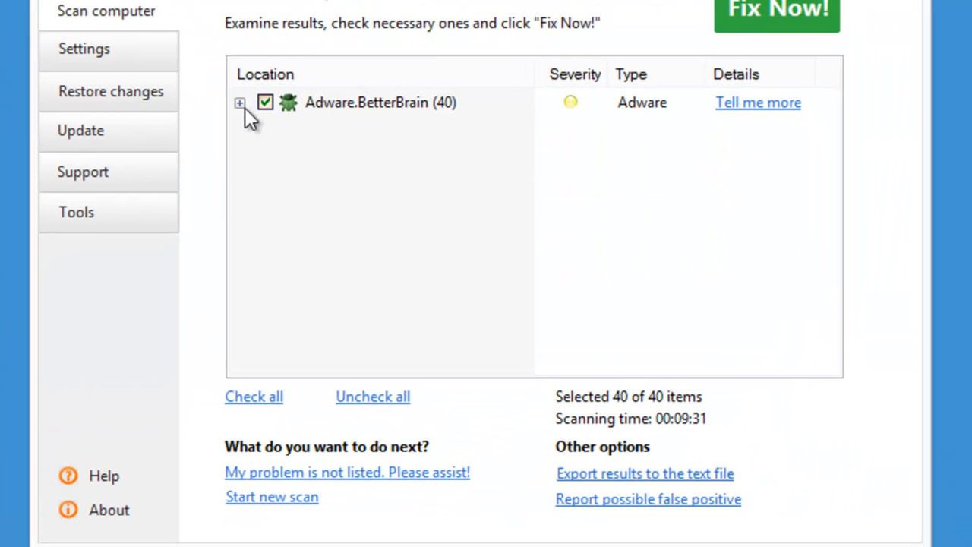
{"action": "left_click", "coordinate": [240, 104]}
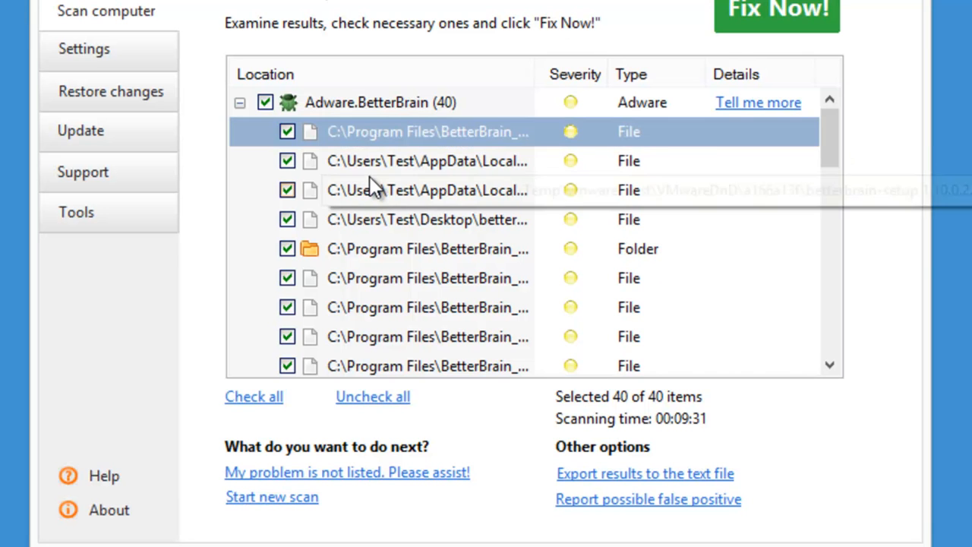
{"action": "scroll", "scroll_direction": "down", "scroll_amount": 3}
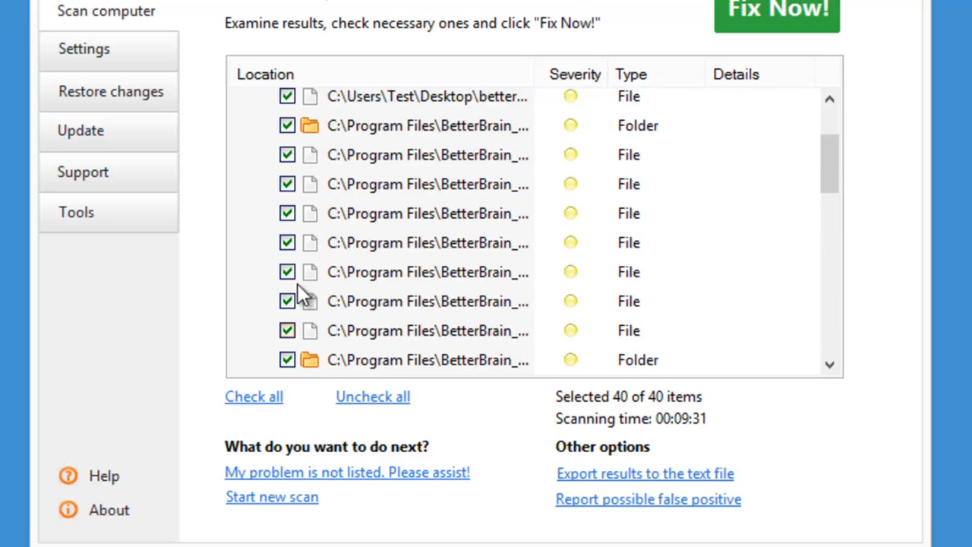
{"action": "mouse_move", "coordinate": [340, 341]}
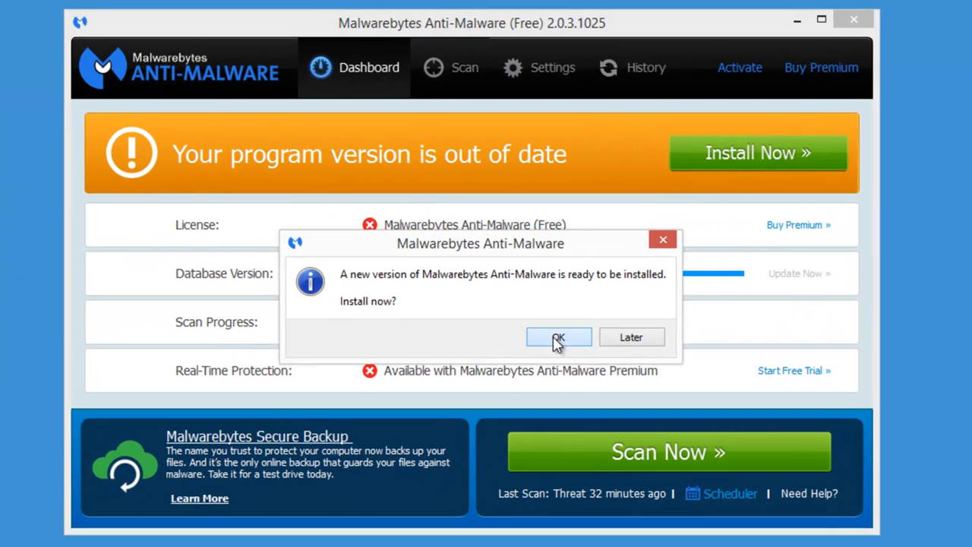
Step: Accept the Malwarebytes update prompt and scroll through the 51 detected BetterBrain items
{"action": "left_click", "coordinate": [559, 337]}
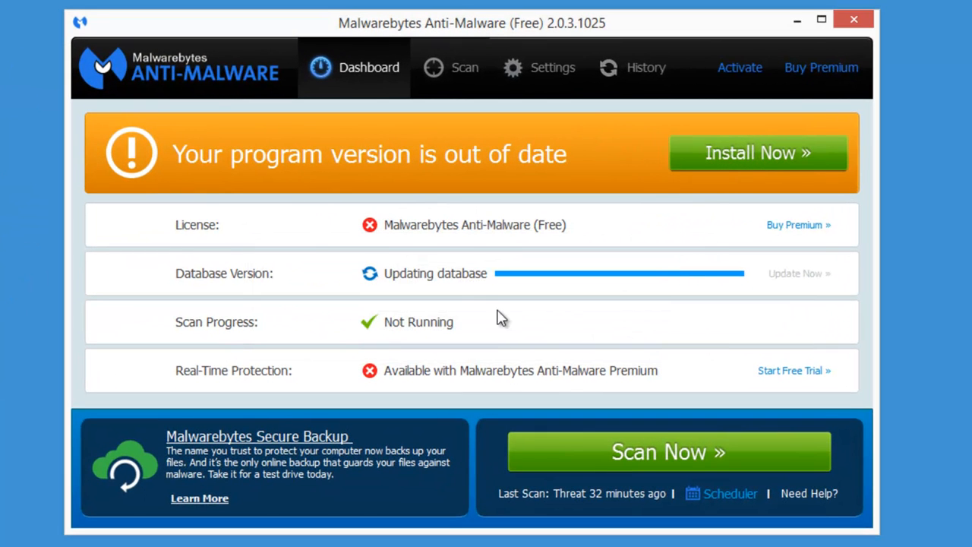
{"action": "left_click", "coordinate": [449, 67]}
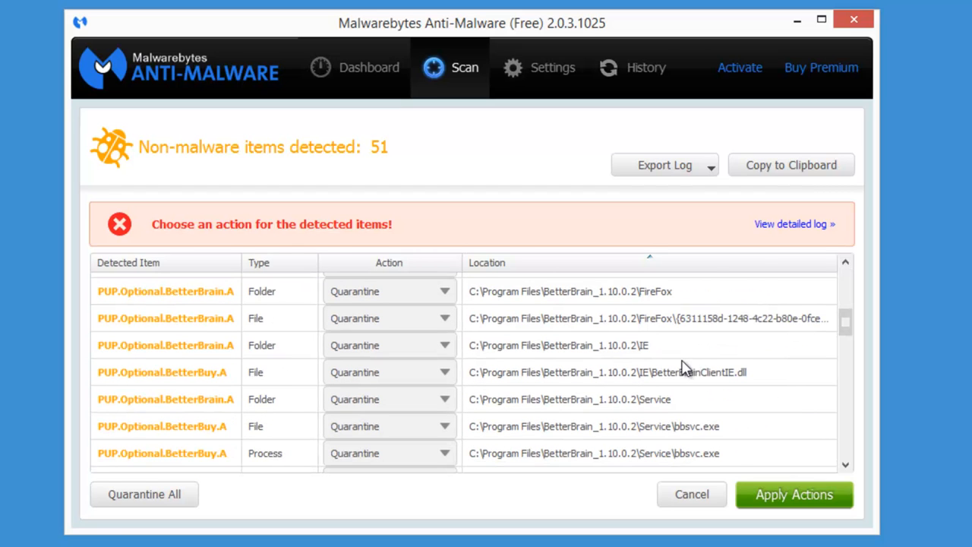
{"action": "scroll", "scroll_direction": "down", "scroll_amount": 3}
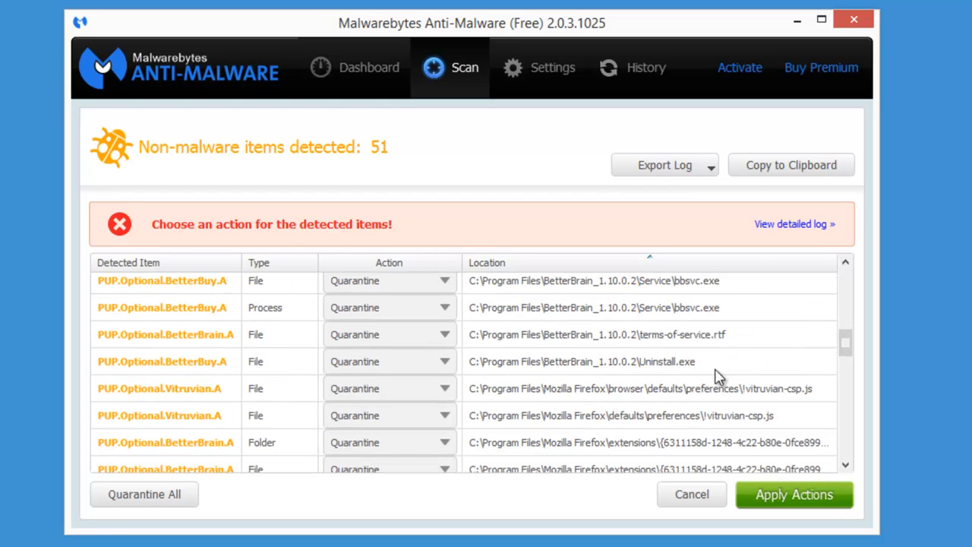
{"action": "scroll", "scroll_direction": "down", "scroll_amount": 3}
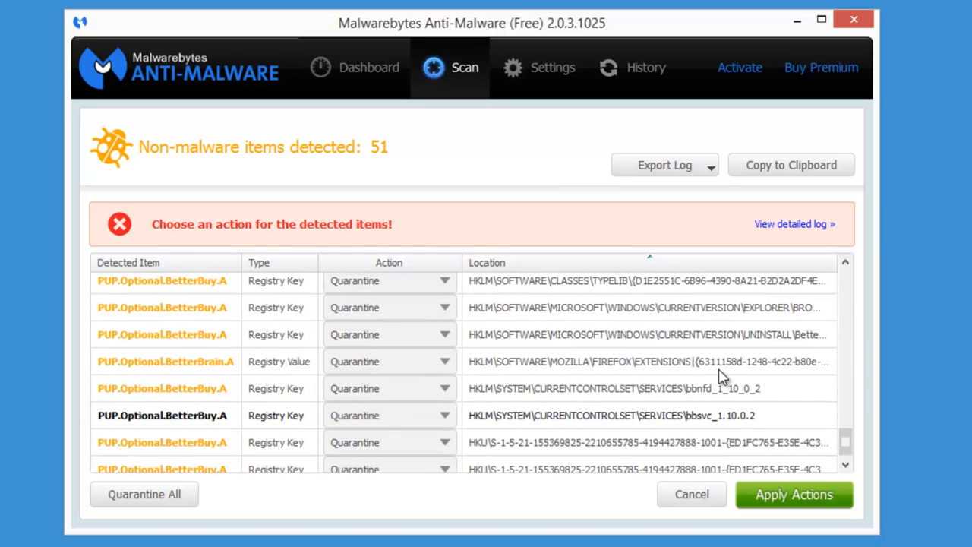
{"action": "scroll", "scroll_direction": "down", "scroll_amount": 3}
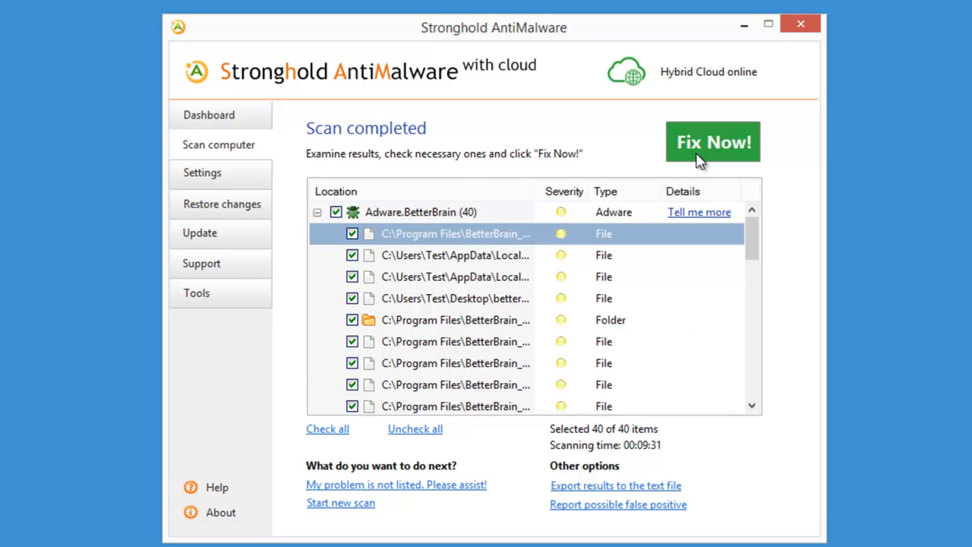
Step: Fix all 40 detected BetterBrain items, then review the Restore changes list of system changes
{"action": "left_click", "coordinate": [712, 142]}
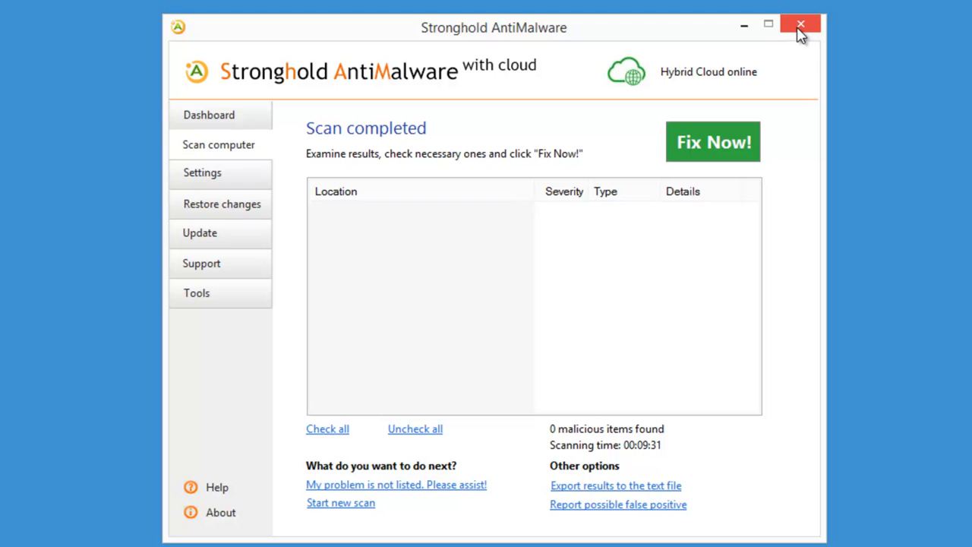
{"action": "left_click", "coordinate": [222, 203]}
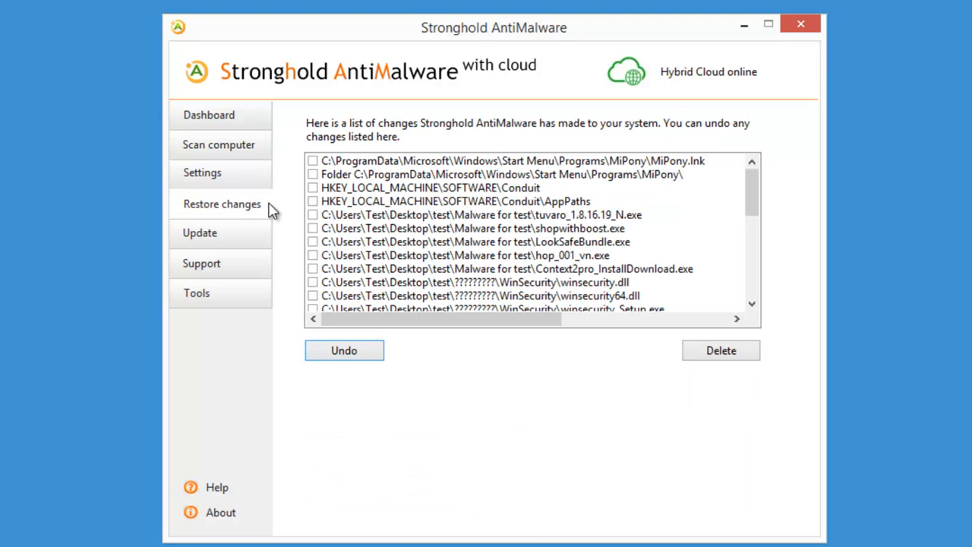
{"action": "scroll", "scroll_direction": "down", "scroll_amount": 3}
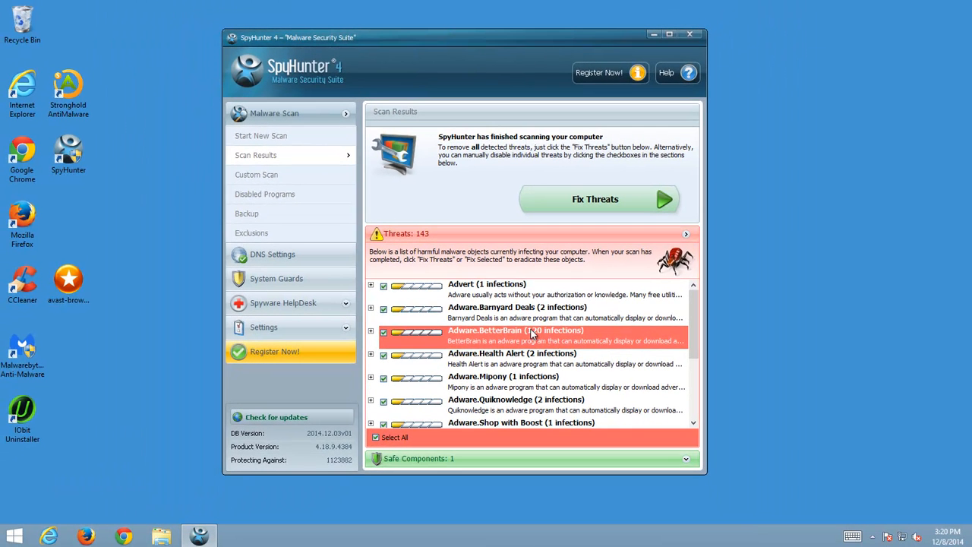
Step: Close the SpyHunter 4 threat list and restart Windows from the Start power options
{"action": "left_click", "coordinate": [690, 33]}
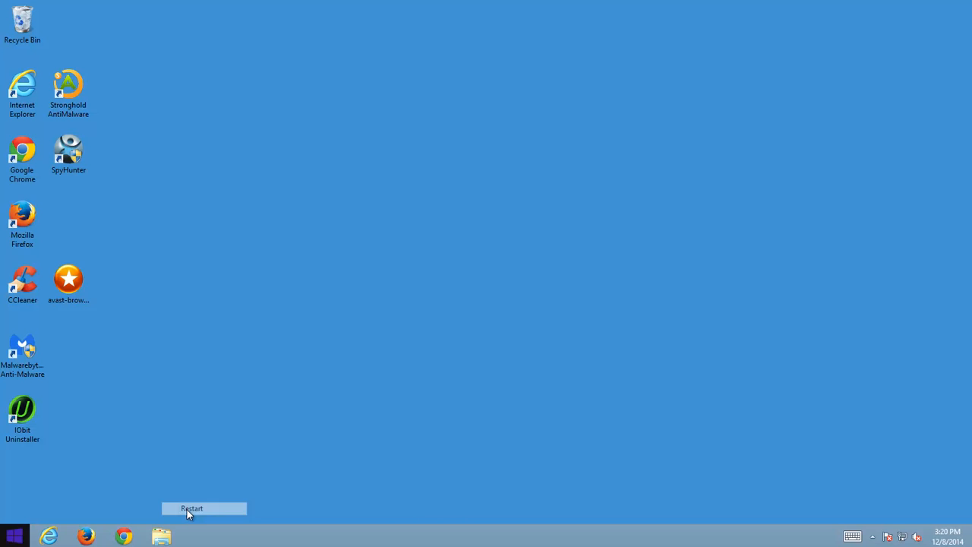
{"action": "left_click", "coordinate": [203, 507]}
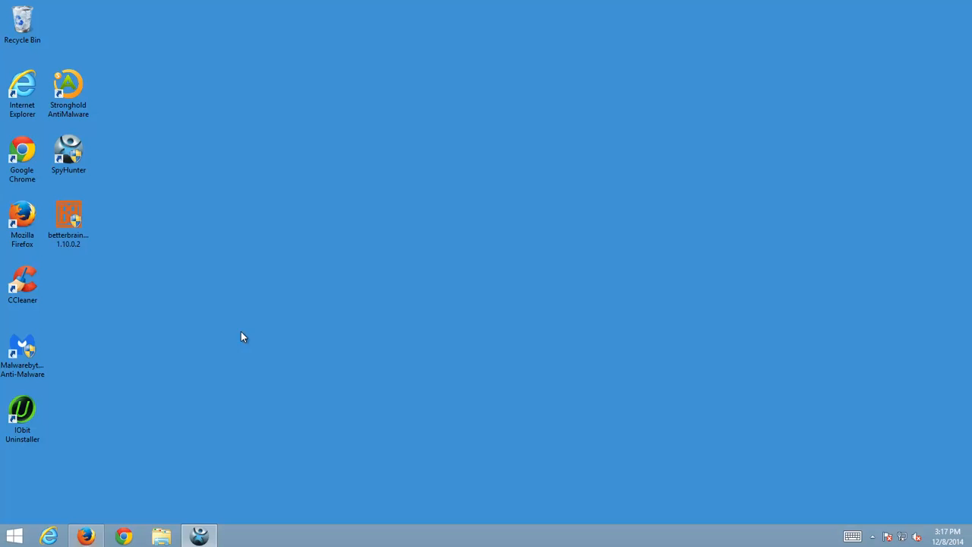
Step: Search Google for 'avast browser cleanup' from the Firefox start page and open the Avast Store result
{"action": "left_click", "coordinate": [85, 536]}
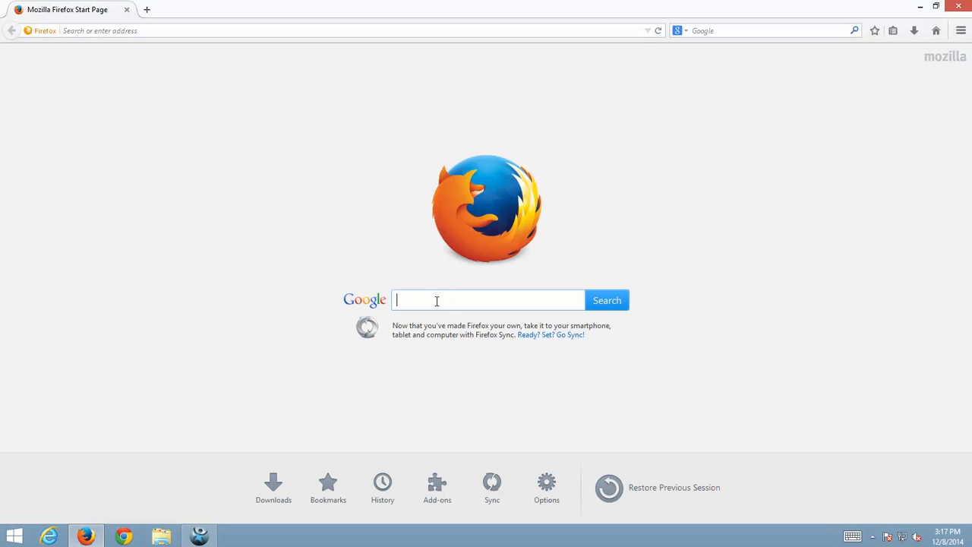
{"action": "type", "text": "avast bowser"}
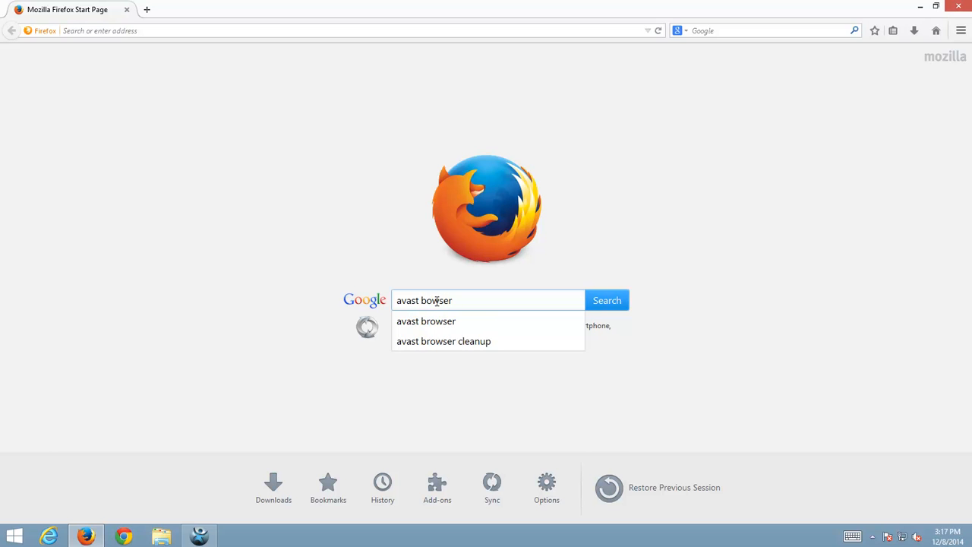
{"action": "left_click", "coordinate": [443, 341]}
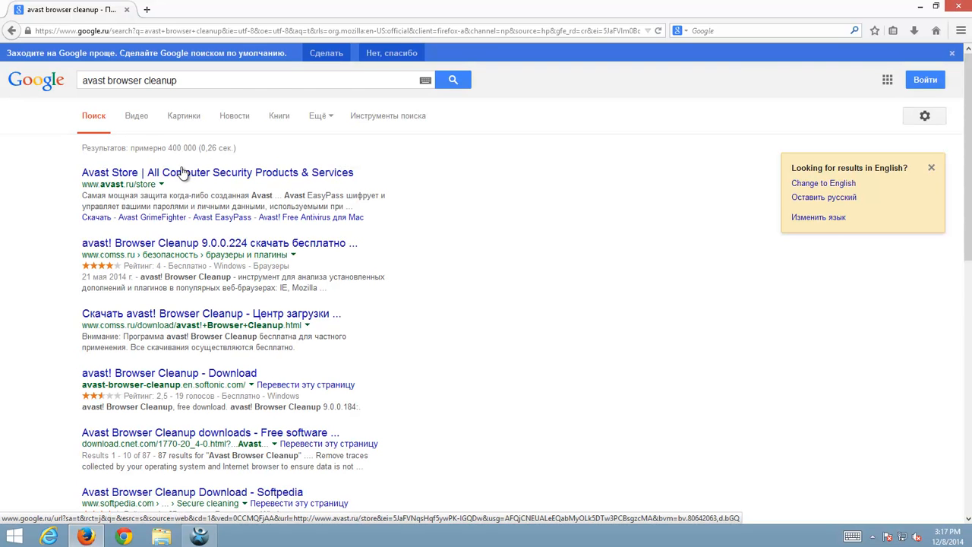
{"action": "left_click", "coordinate": [215, 172]}
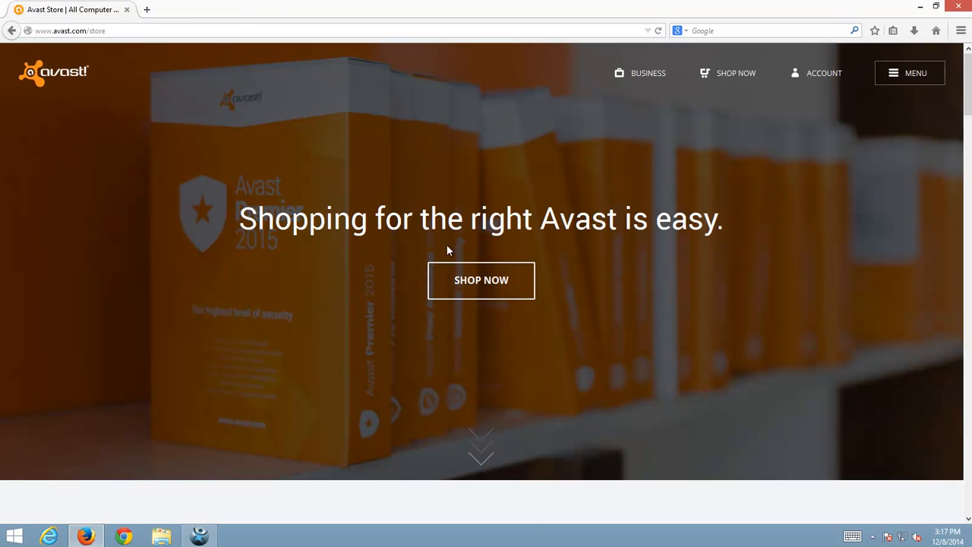
Step: Download the free Browser Cleanup installer from 'Try our free solutions' and save the file
{"action": "scroll", "scroll_direction": "down", "scroll_amount": 3}
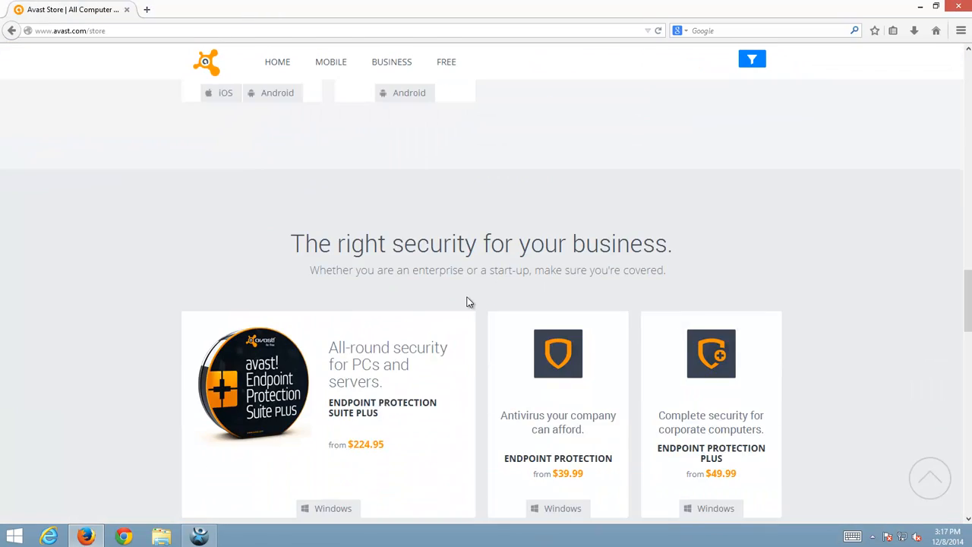
{"action": "scroll", "scroll_direction": "down", "scroll_amount": 3}
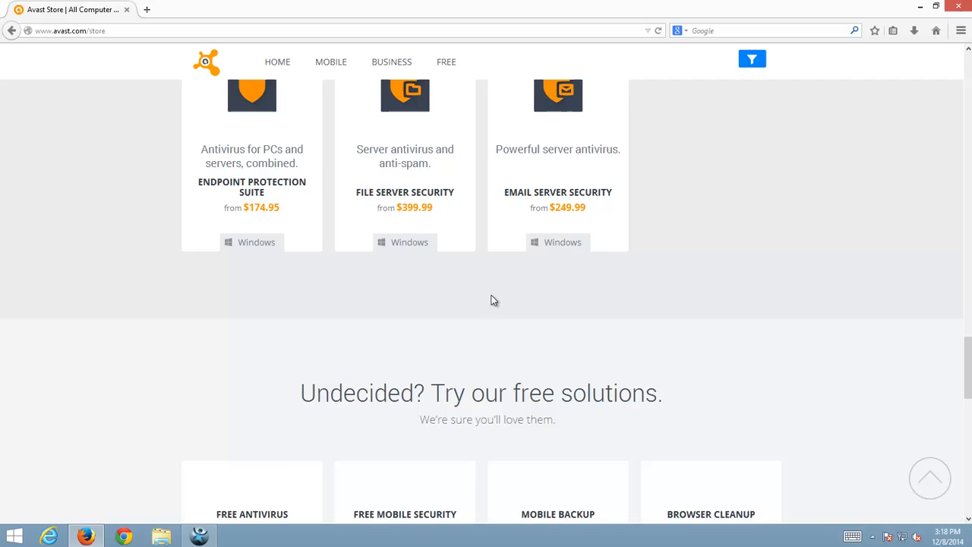
{"action": "scroll", "scroll_direction": "down", "scroll_amount": 3}
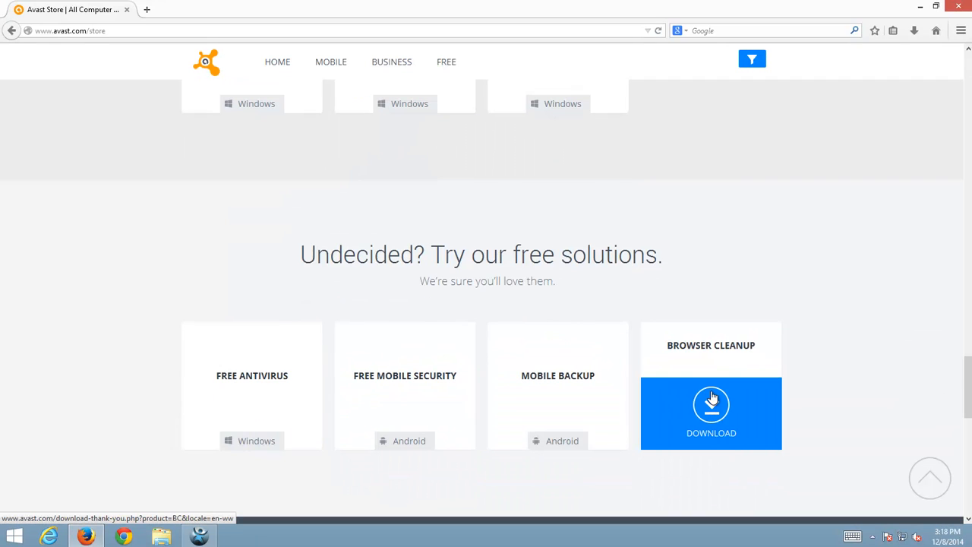
{"action": "left_click", "coordinate": [711, 413]}
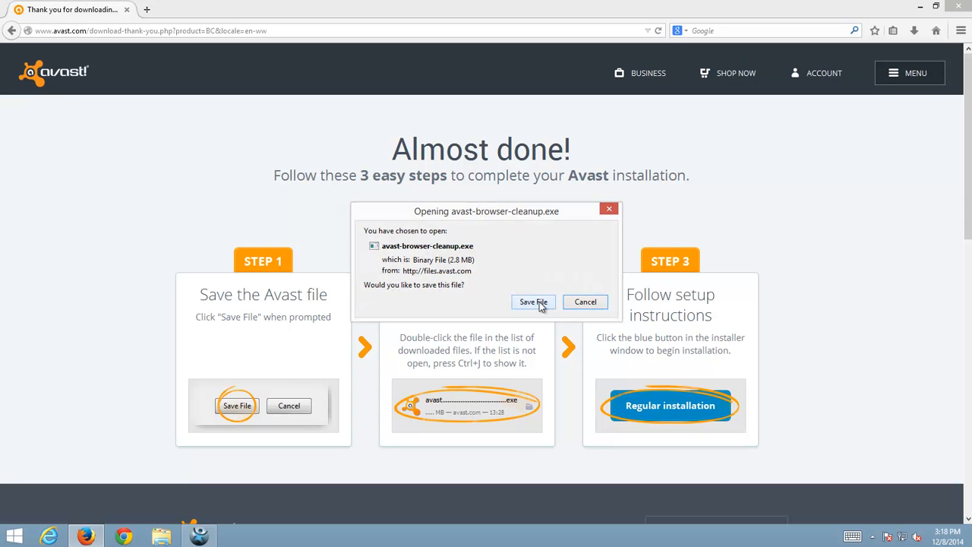
{"action": "left_click", "coordinate": [532, 301]}
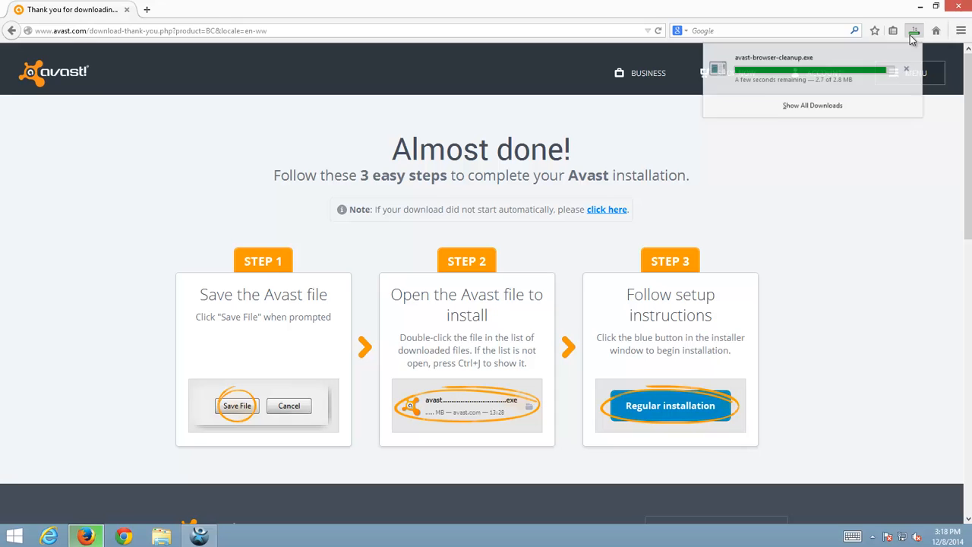
Step: Show all downloads and open the Downloads folder holding the avast-browser-cleanup installer
{"action": "left_click", "coordinate": [810, 104]}
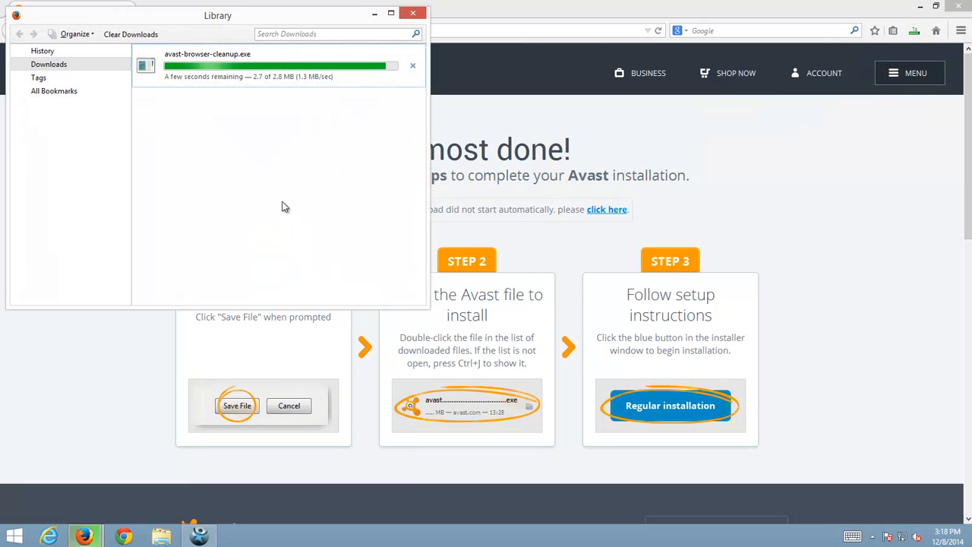
{"action": "mouse_move", "coordinate": [266, 49]}
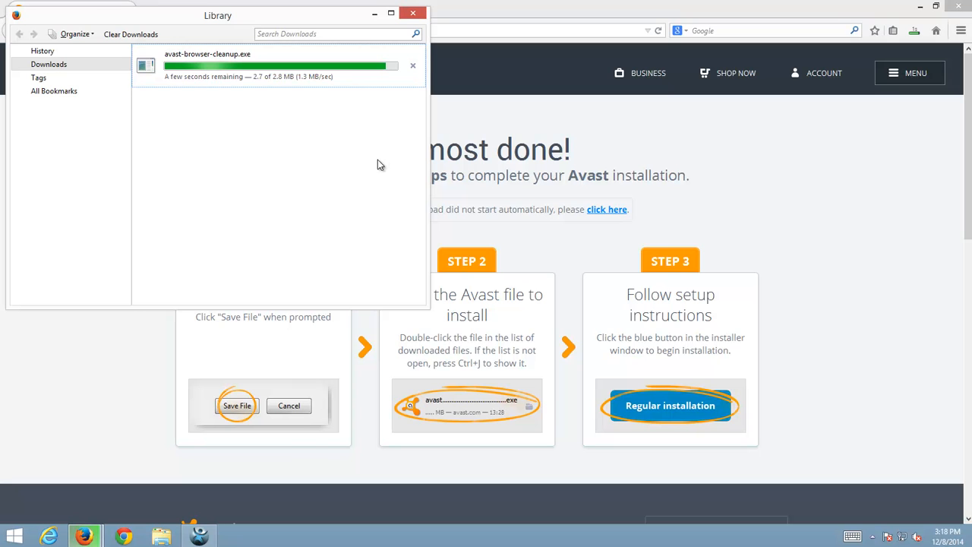
{"action": "left_click", "coordinate": [413, 12]}
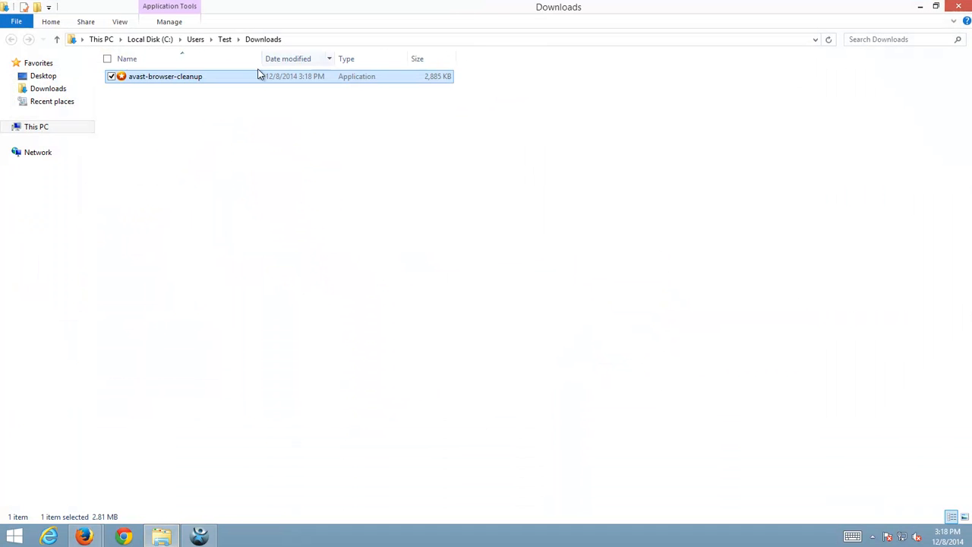
Step: Run avast-browser-cleanup from Downloads and approve the User Account Control prompt
{"action": "right_click", "coordinate": [164, 76]}
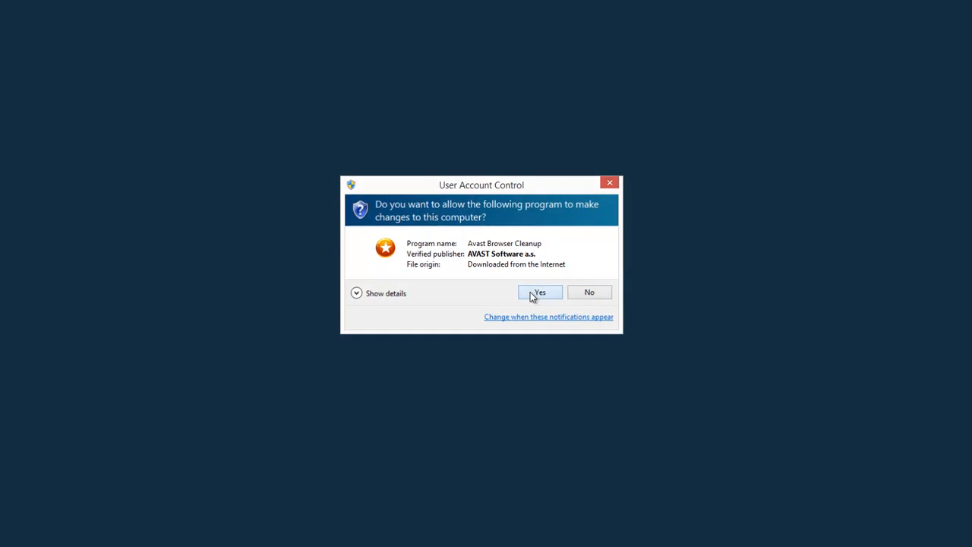
{"action": "left_click", "coordinate": [539, 292]}
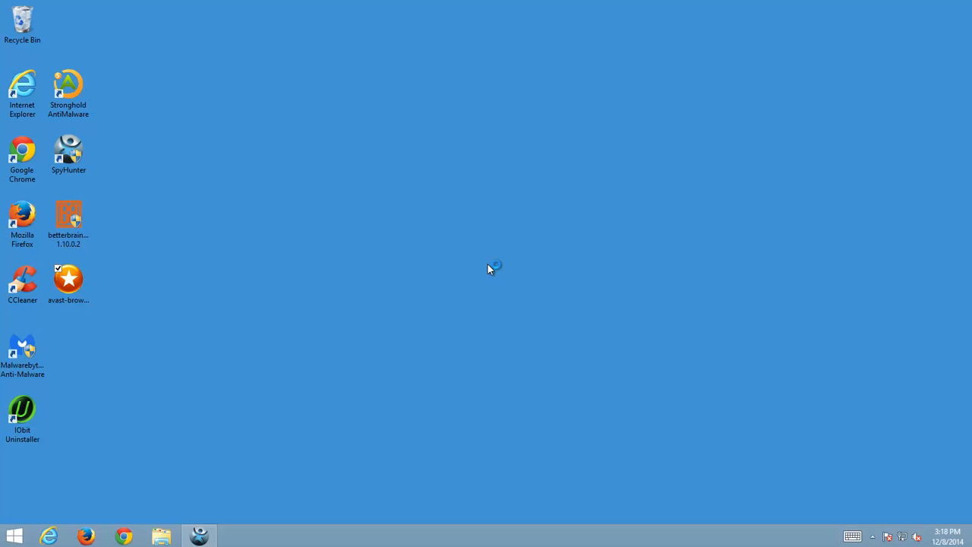
Step: Launch Avast Browser Cleanup, check the Firefox and Internet Explorer add-on lists, then close it
{"action": "double_click", "coordinate": [68, 279]}
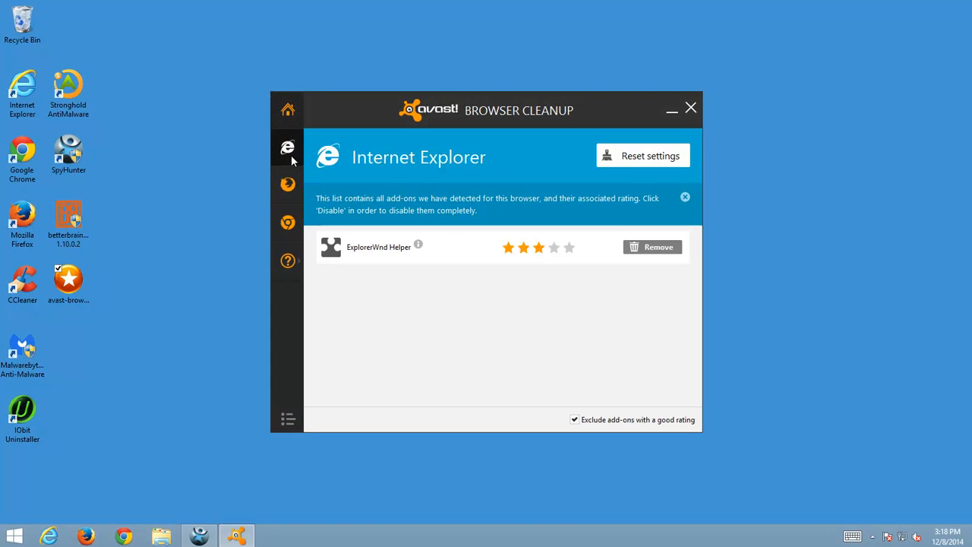
{"action": "mouse_move", "coordinate": [337, 265]}
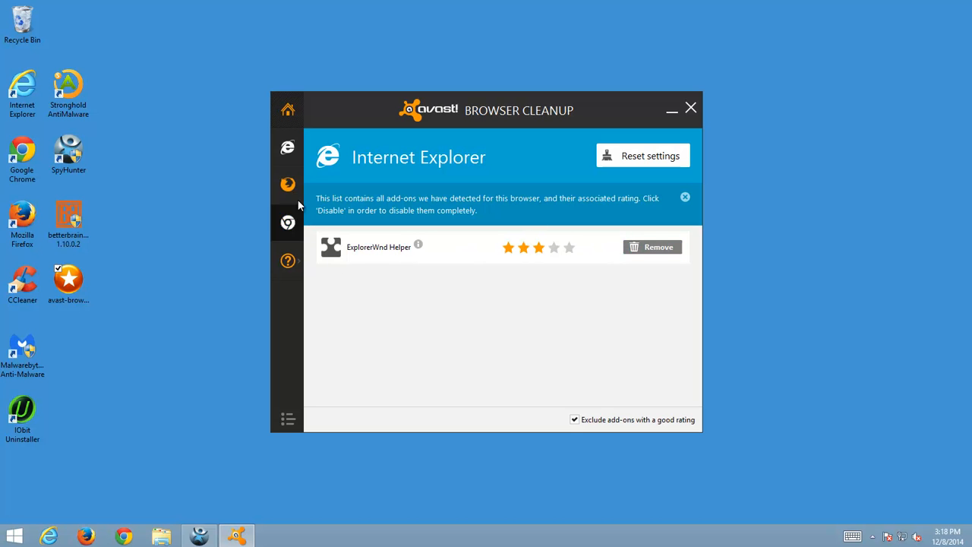
{"action": "left_click", "coordinate": [287, 222]}
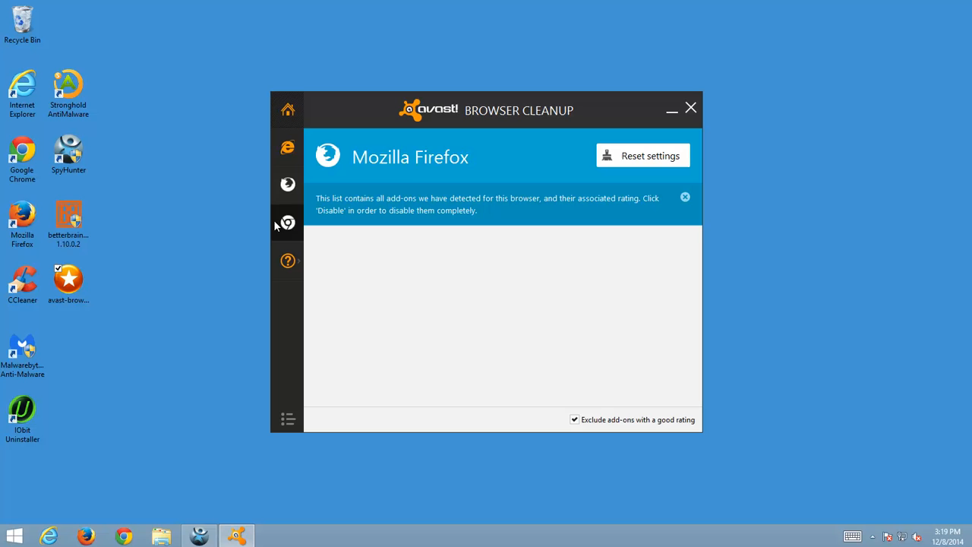
{"action": "left_click", "coordinate": [286, 149]}
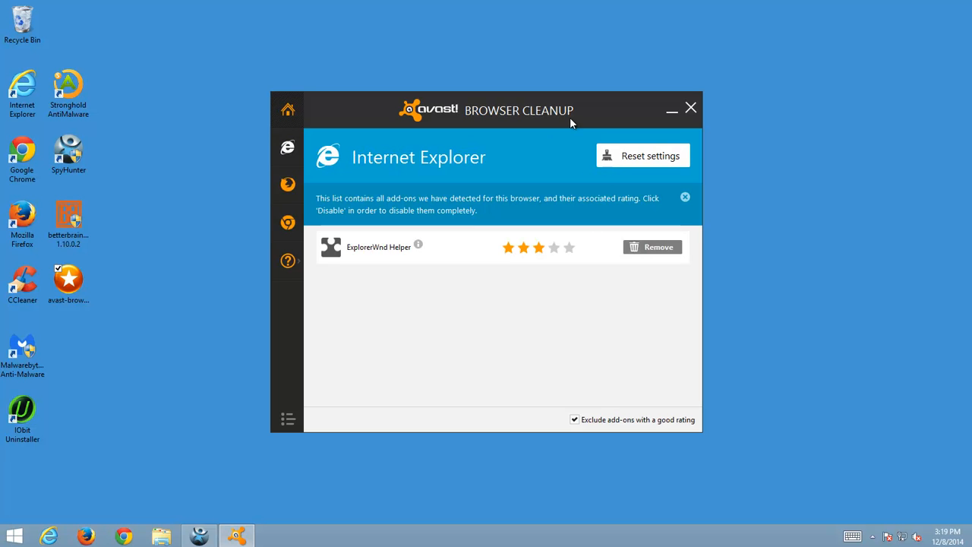
{"action": "left_click", "coordinate": [689, 108]}
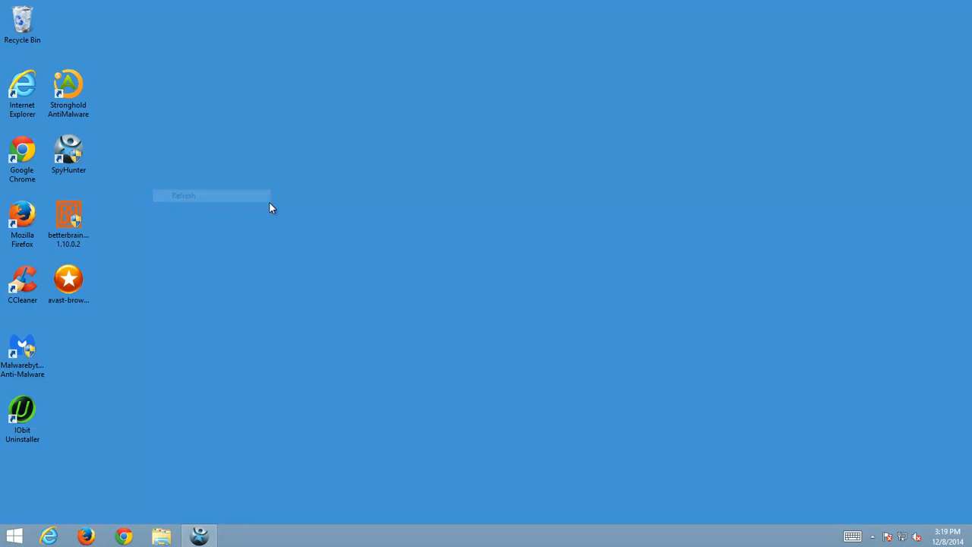